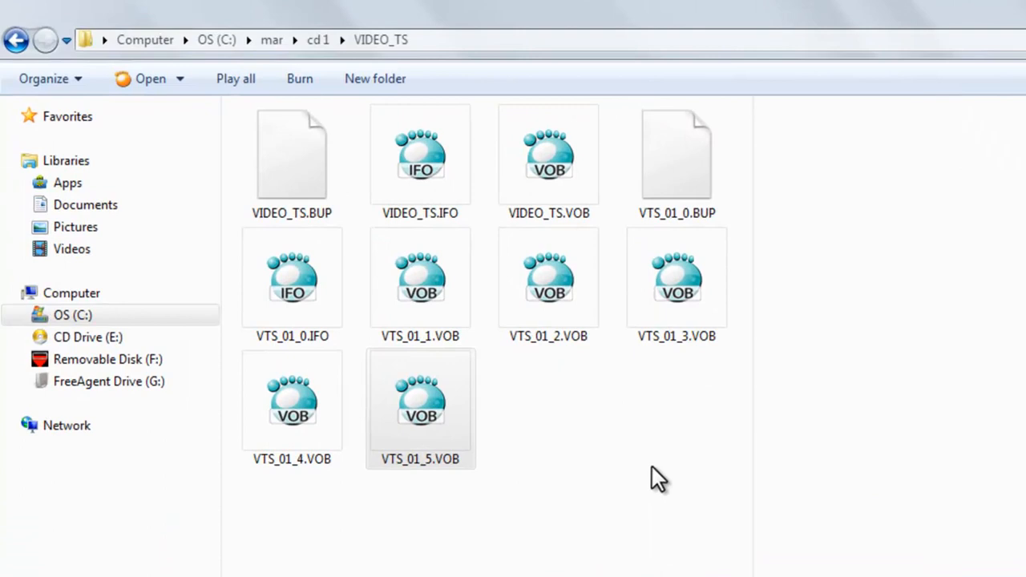
Go up to cd1, enter the VIDEO_TS folder and select VTS_01_5.VOB.
{"action": "left_click", "coordinate": [18, 40]}
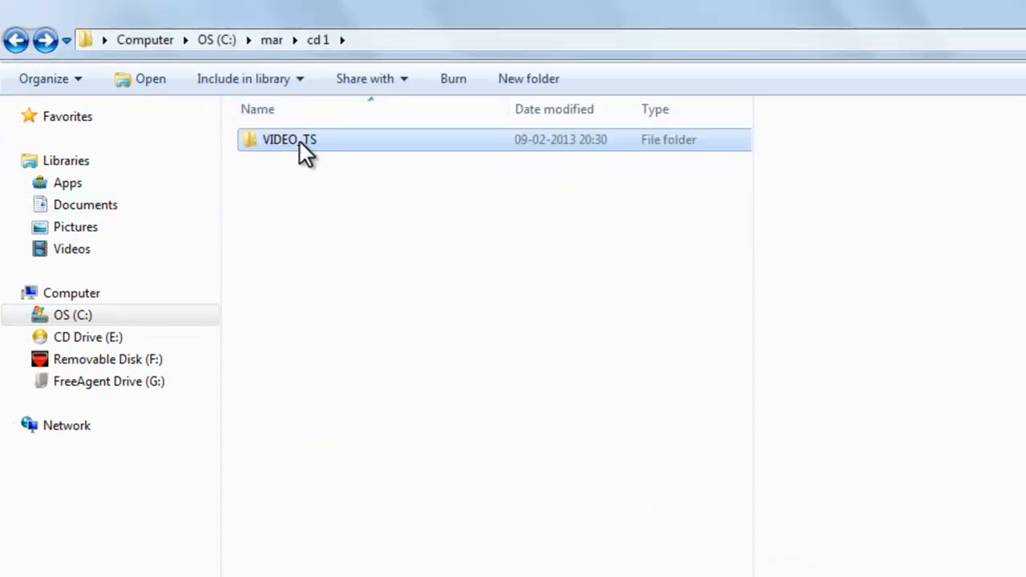
{"action": "double_click", "coordinate": [289, 140]}
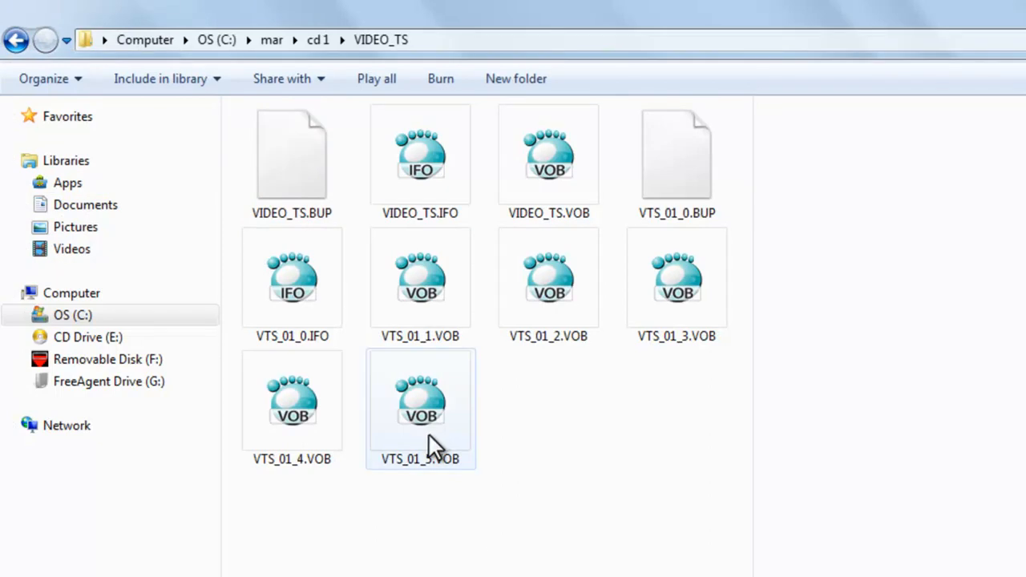
{"action": "left_click", "coordinate": [420, 405]}
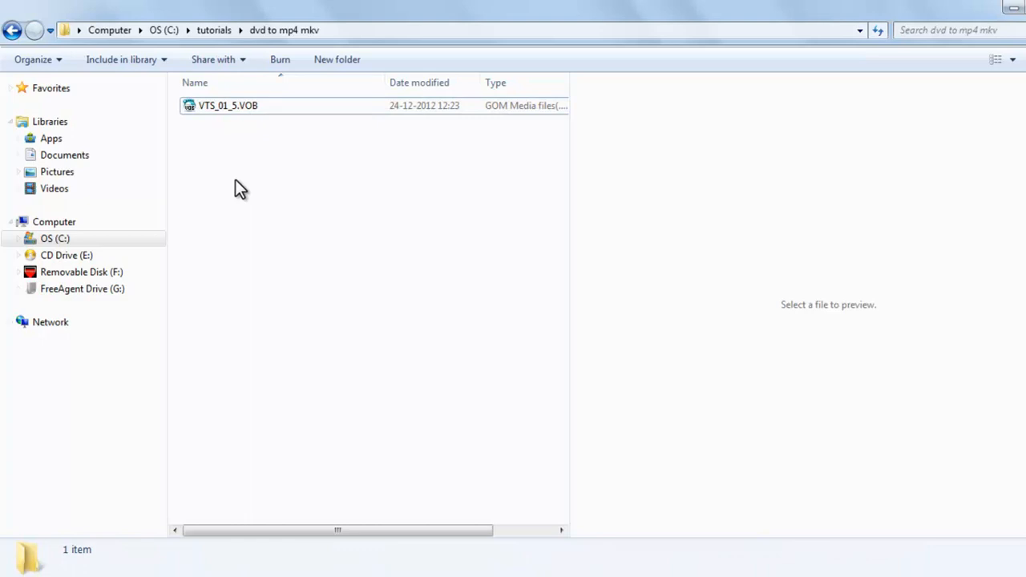
Select VTS_01_5.VOB and move the Kirara window fully into view.
{"action": "left_click", "coordinate": [228, 105]}
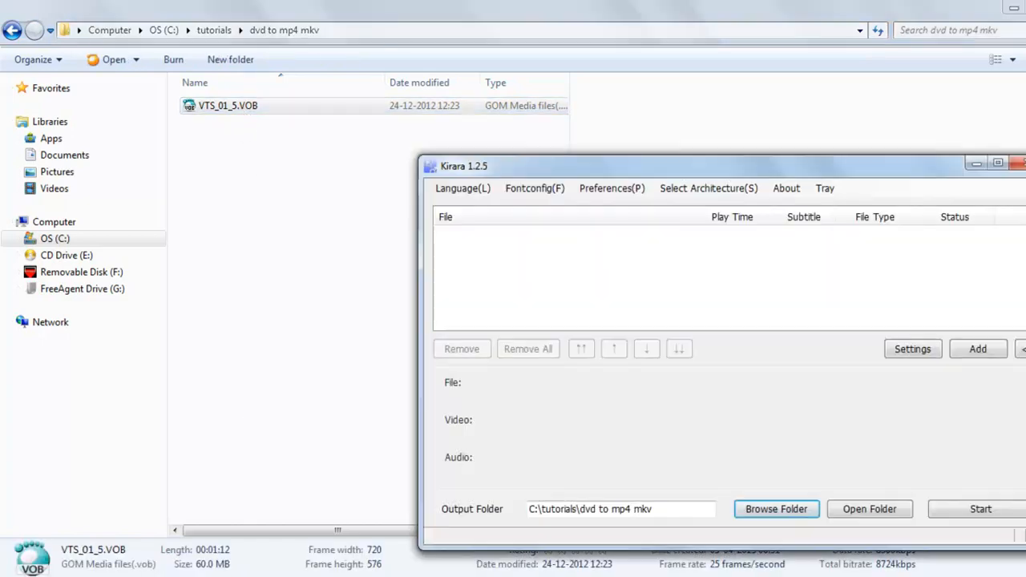
{"action": "mouse_move", "coordinate": [657, 161]}
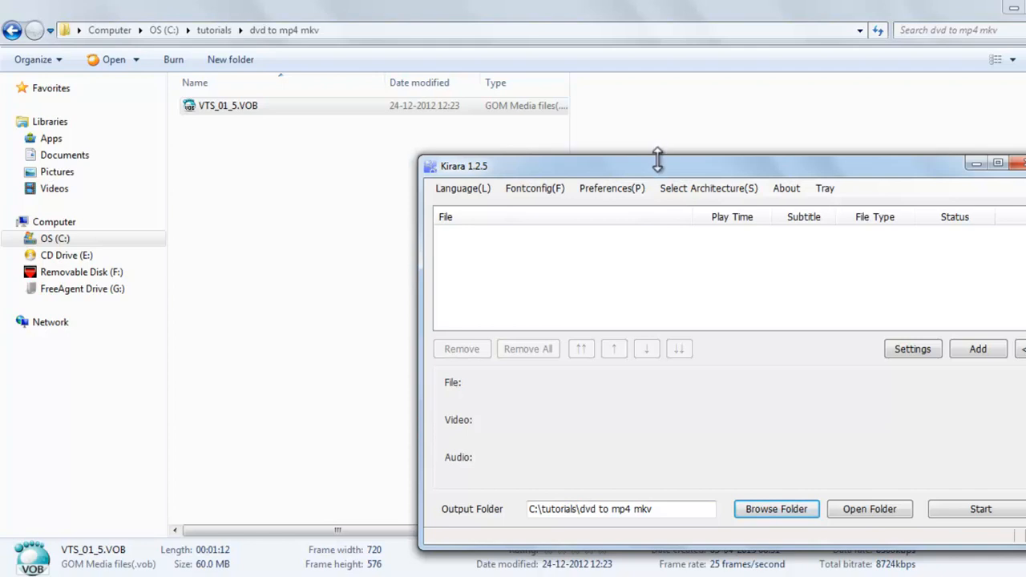
{"action": "left_click_drag", "start_coordinate": [657, 165], "coordinate": [469, 101]}
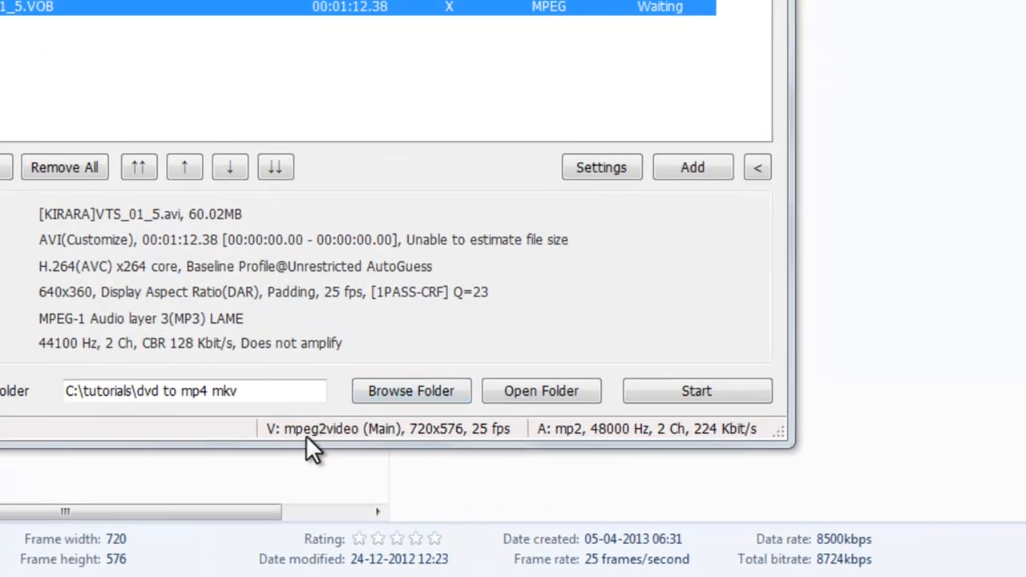
{"action": "mouse_move", "coordinate": [83, 58]}
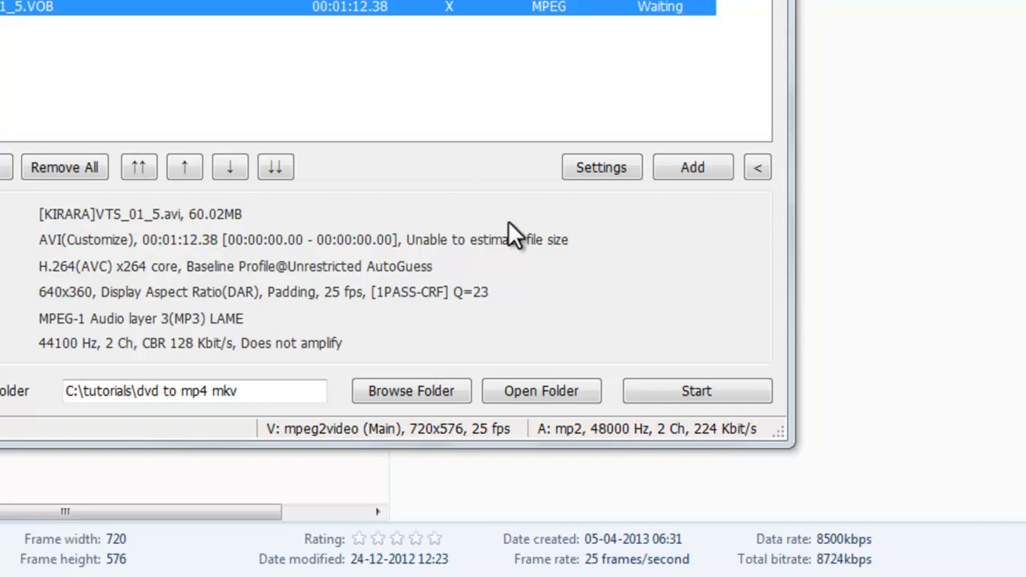
{"action": "mouse_move", "coordinate": [312, 441]}
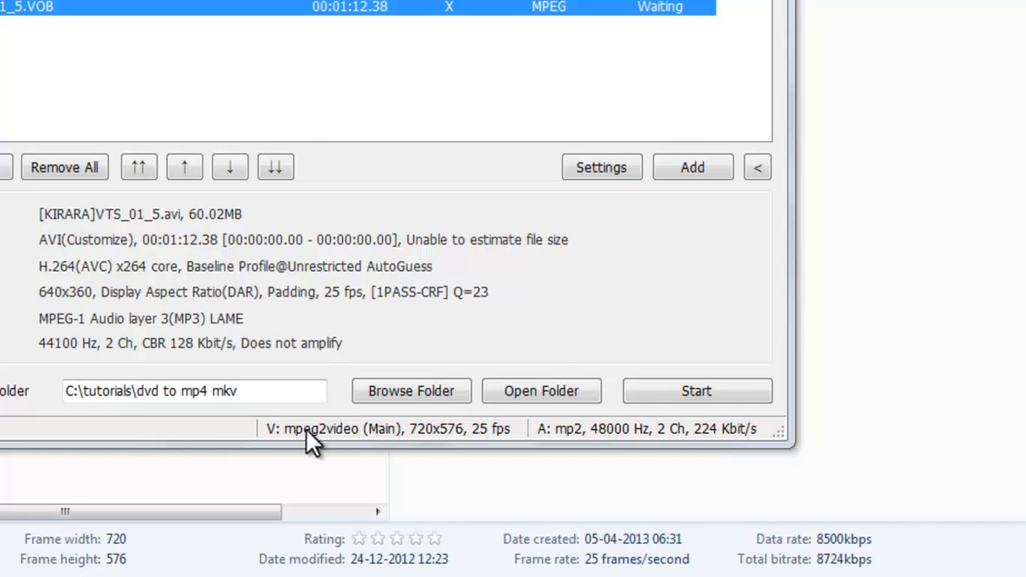
{"action": "mouse_move", "coordinate": [555, 281]}
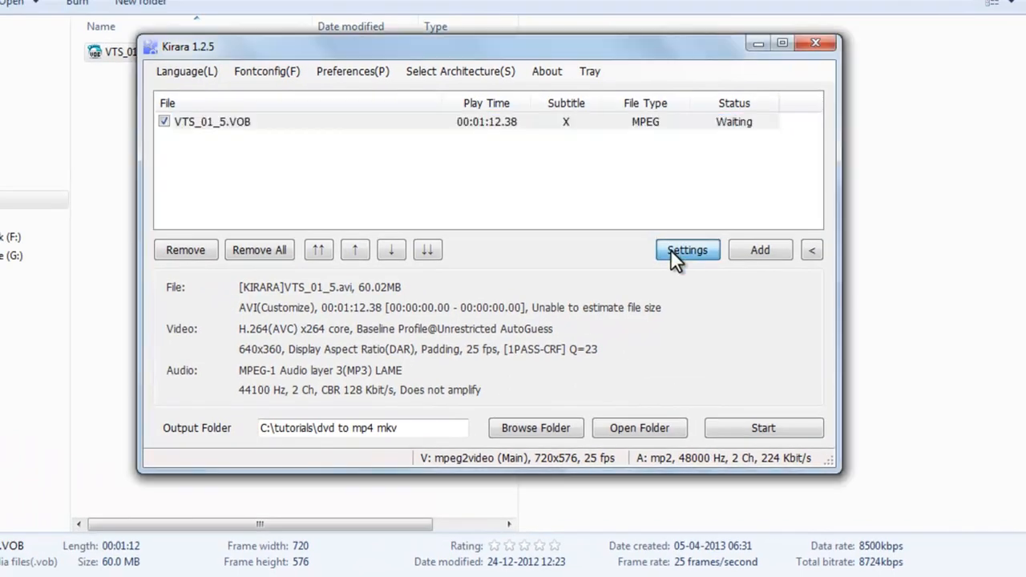
Set H.264(AVC) x264 core video and Direct Stream Copy audio in Settings.
{"action": "left_click", "coordinate": [686, 249]}
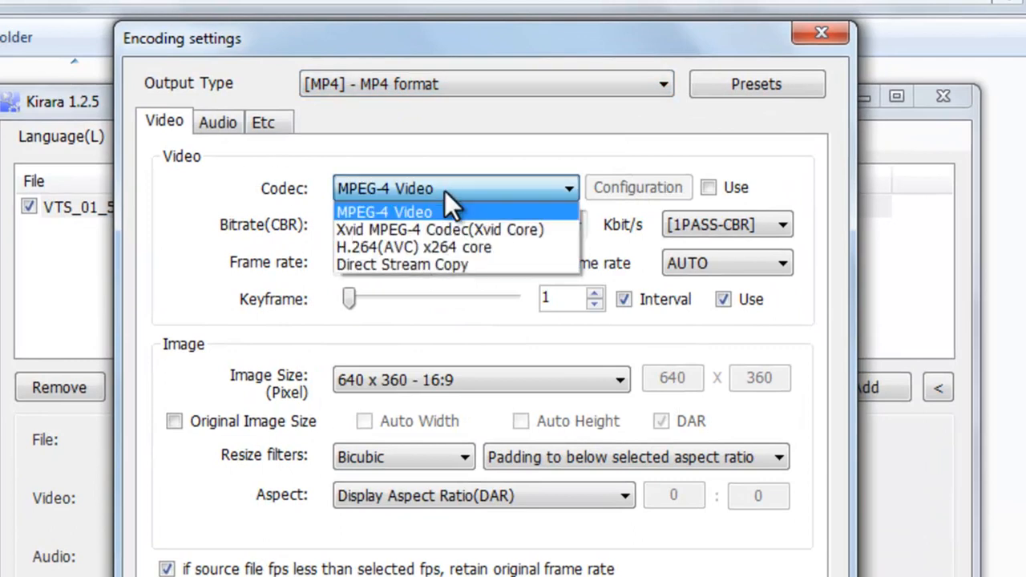
{"action": "mouse_move", "coordinate": [429, 230]}
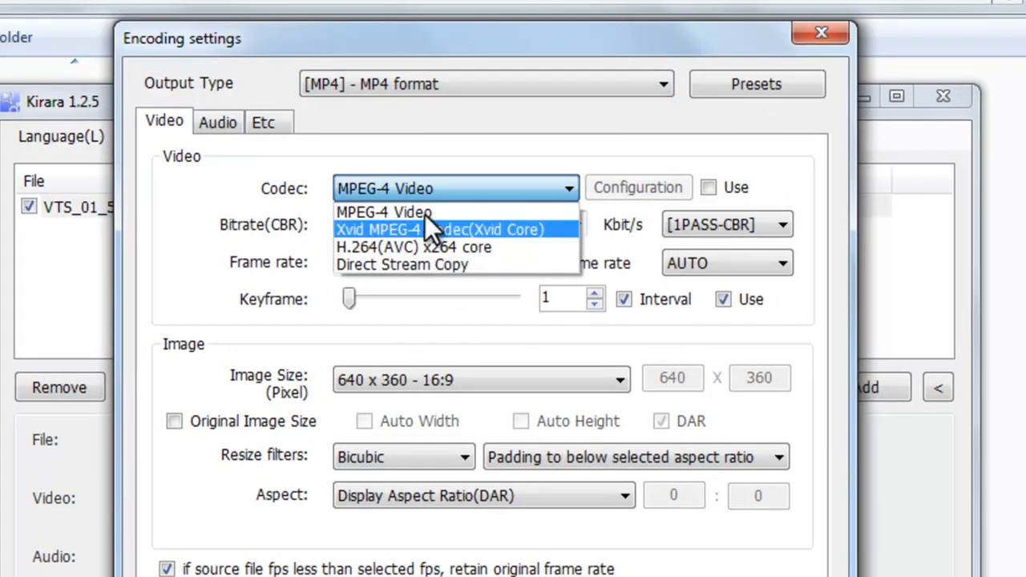
{"action": "mouse_move", "coordinate": [425, 249]}
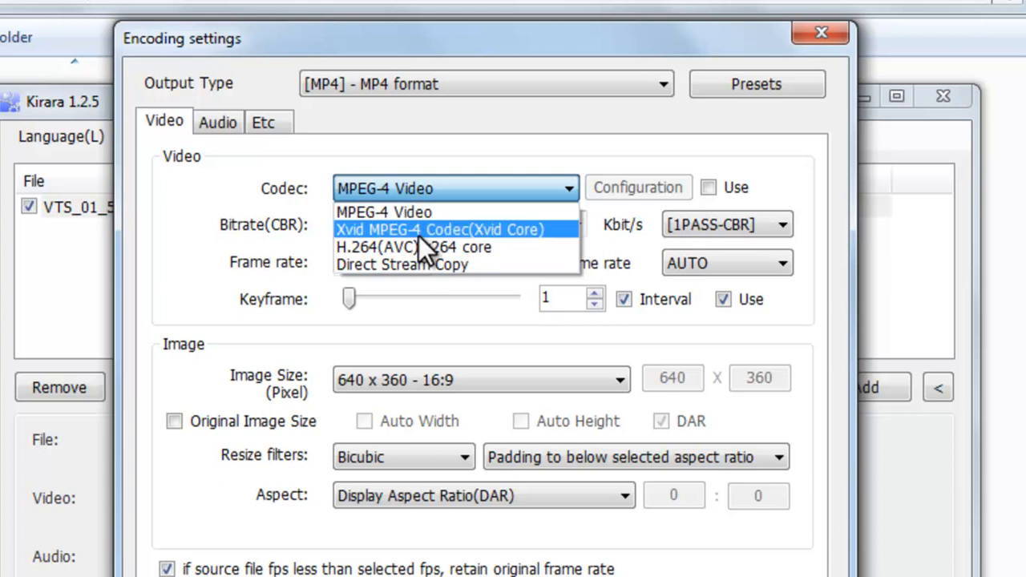
{"action": "left_click", "coordinate": [413, 247]}
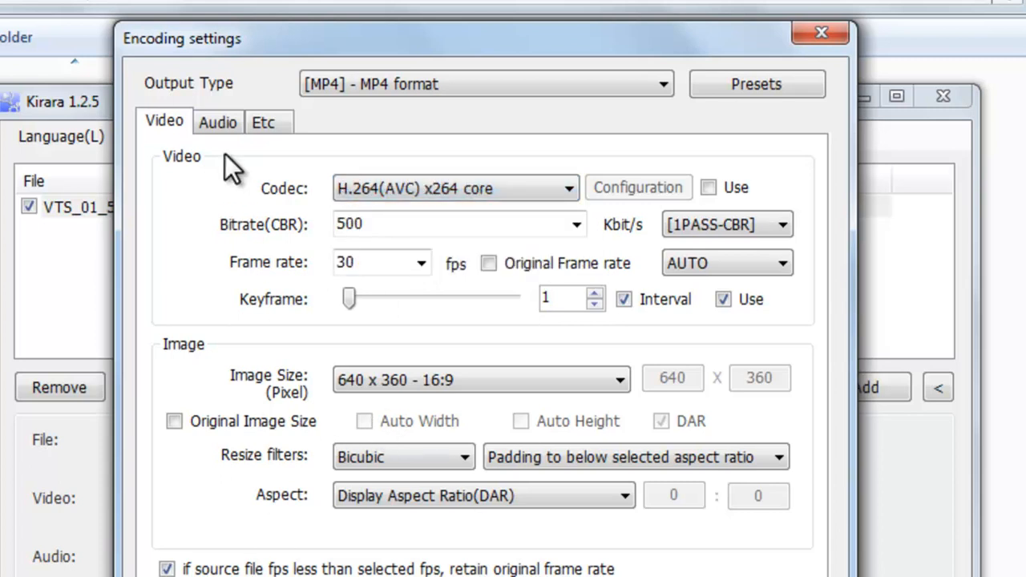
{"action": "left_click", "coordinate": [217, 122]}
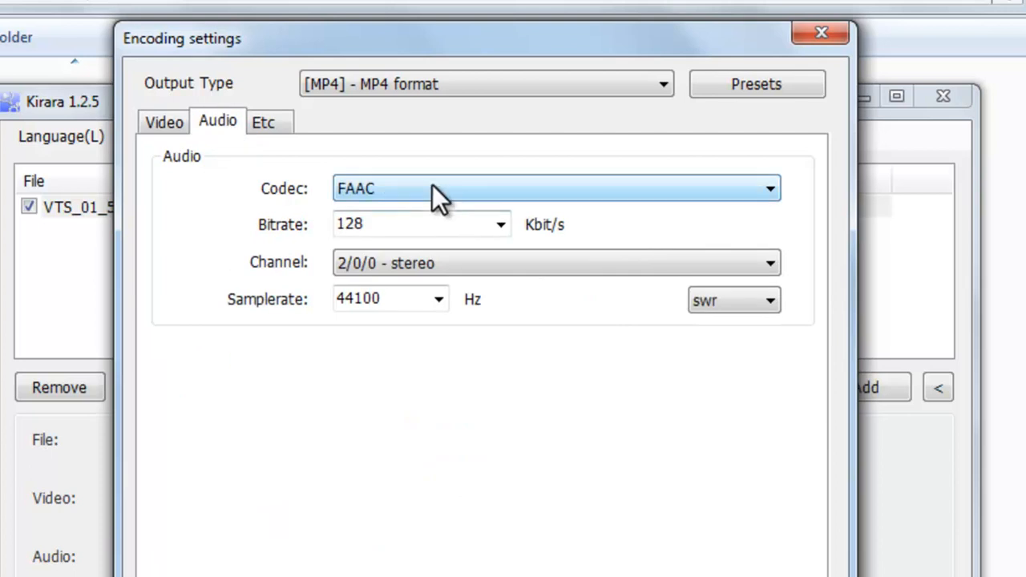
{"action": "left_click", "coordinate": [768, 188]}
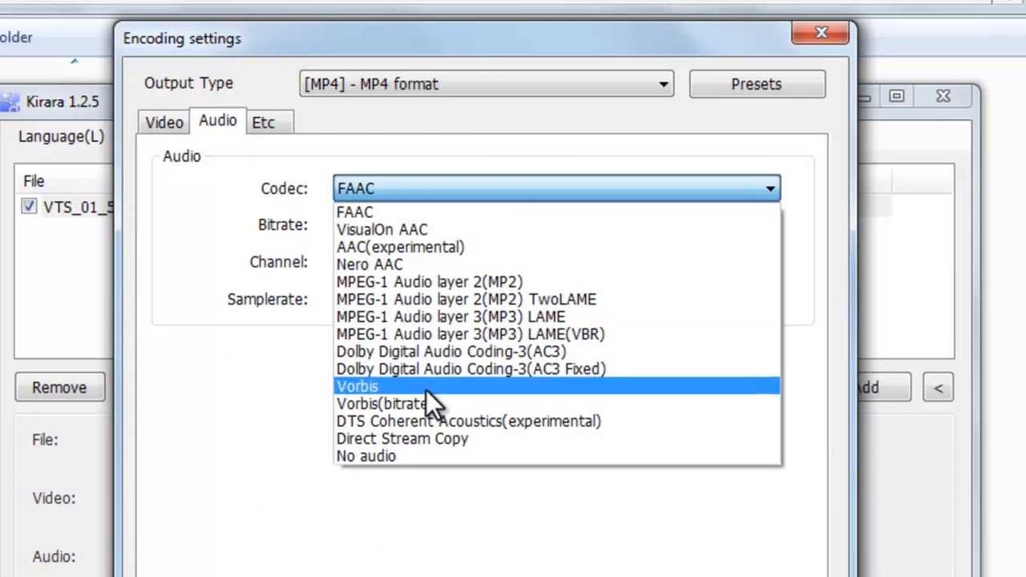
{"action": "mouse_move", "coordinate": [445, 438]}
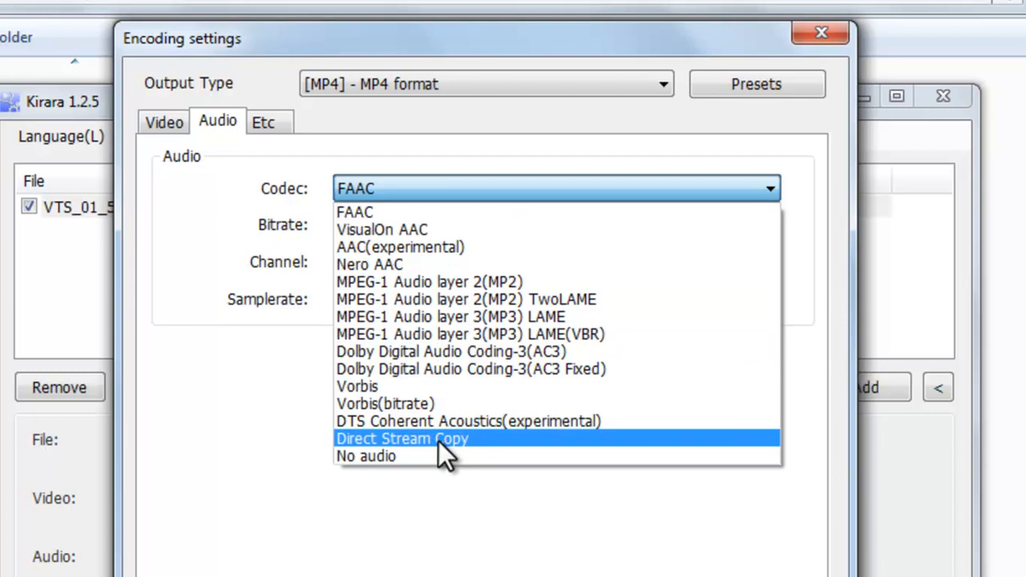
{"action": "left_click", "coordinate": [402, 438]}
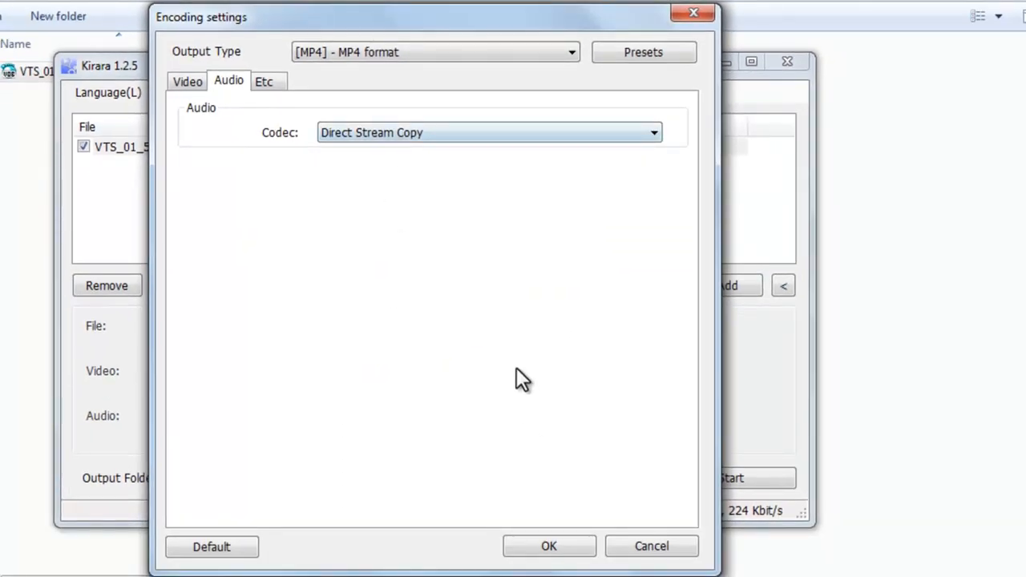
{"action": "left_click", "coordinate": [548, 545]}
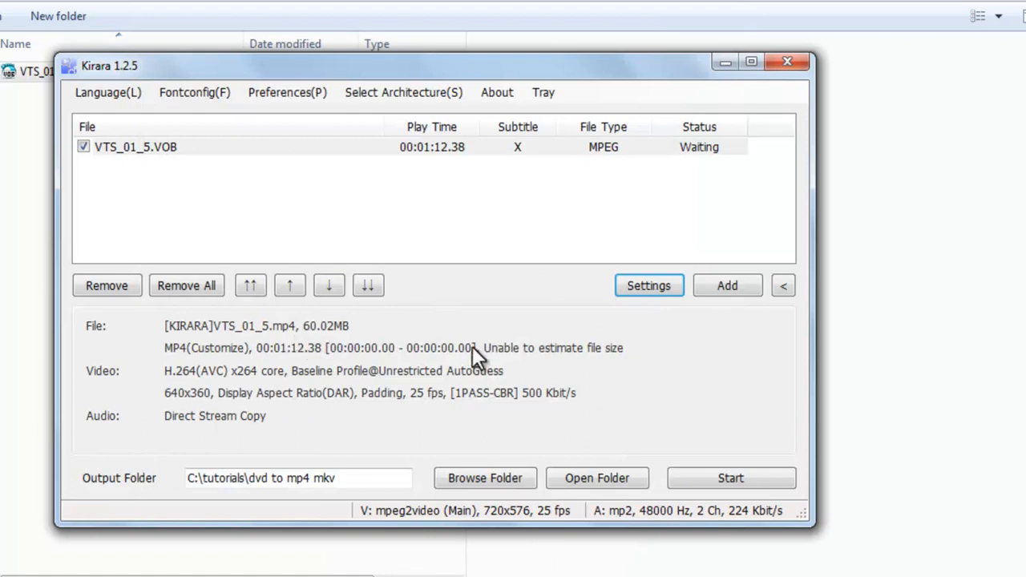
Start encoding VTS_01_5.VOB to MP4 and wait for the Done status.
{"action": "left_click", "coordinate": [730, 477]}
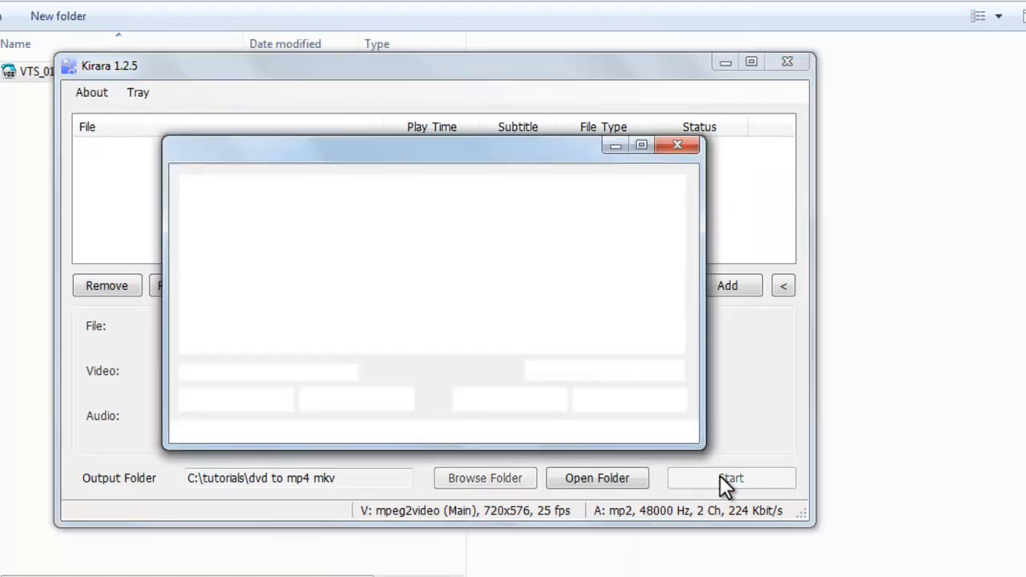
{"action": "left_click", "coordinate": [730, 477]}
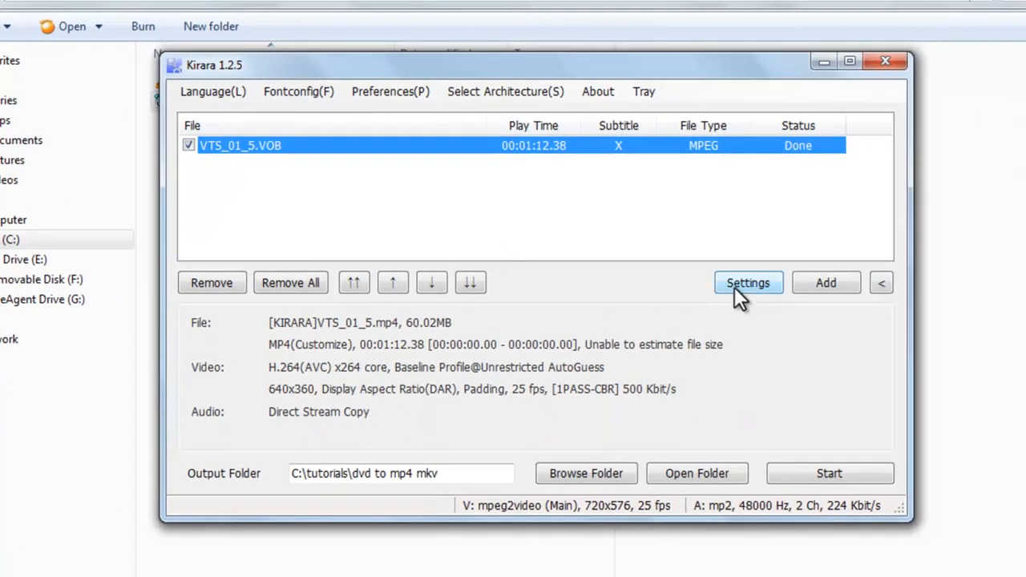
Set output to [MKV] Matroska with H.264 x264 video and Direct Stream Copy audio.
{"action": "left_click", "coordinate": [747, 282]}
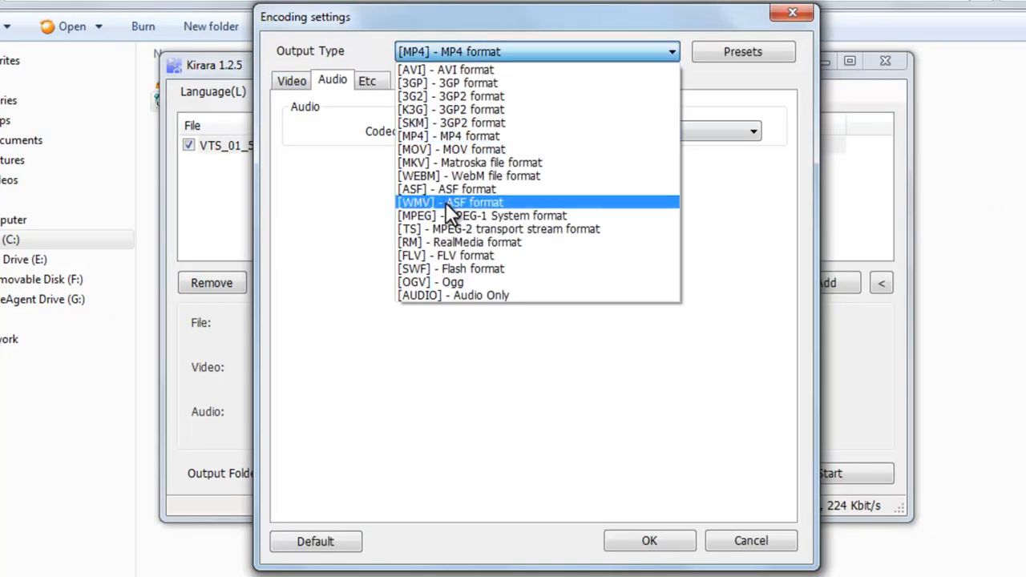
{"action": "left_click", "coordinate": [470, 162]}
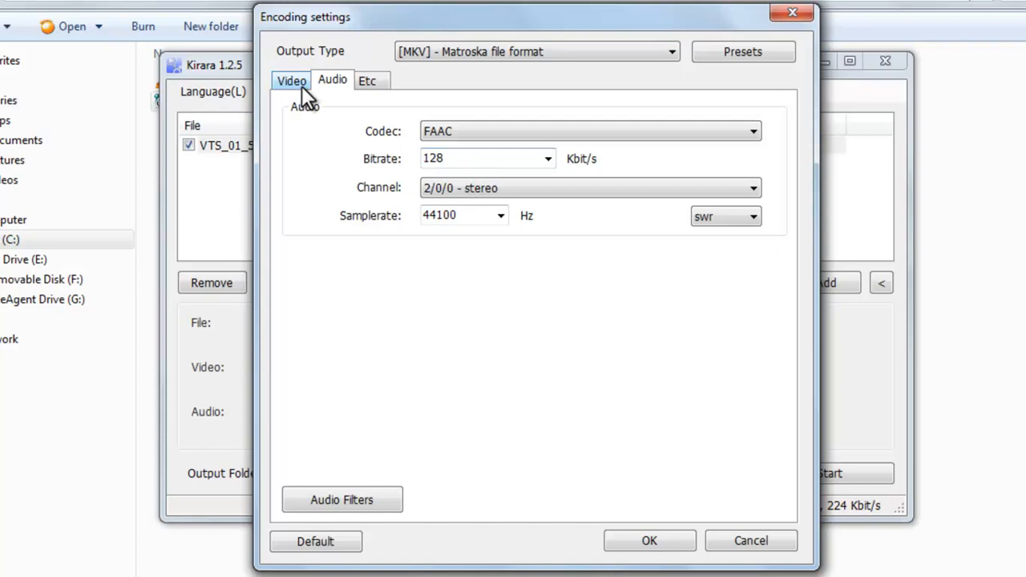
{"action": "left_click", "coordinate": [291, 79]}
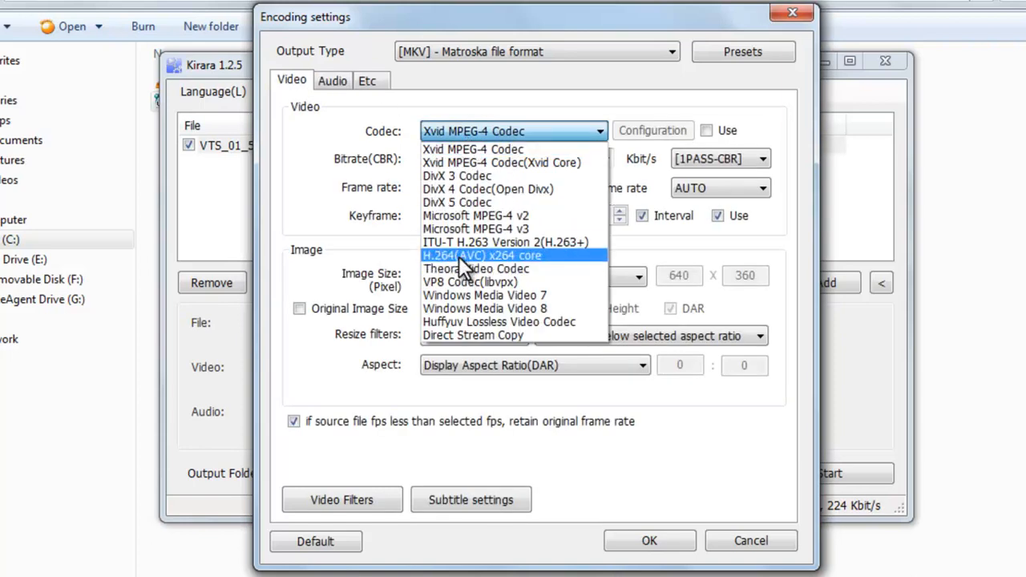
{"action": "left_click", "coordinate": [481, 254]}
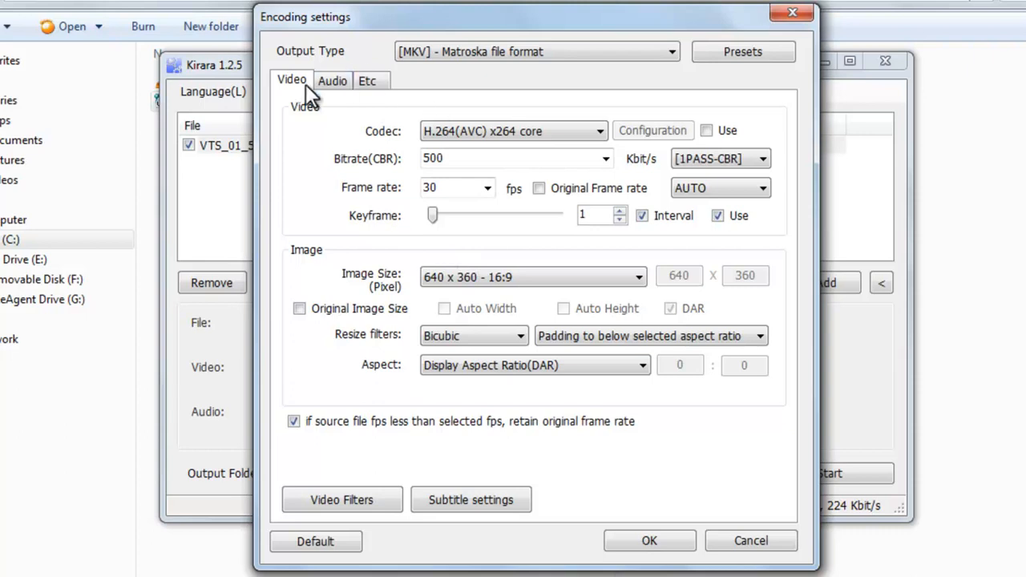
{"action": "left_click", "coordinate": [332, 81]}
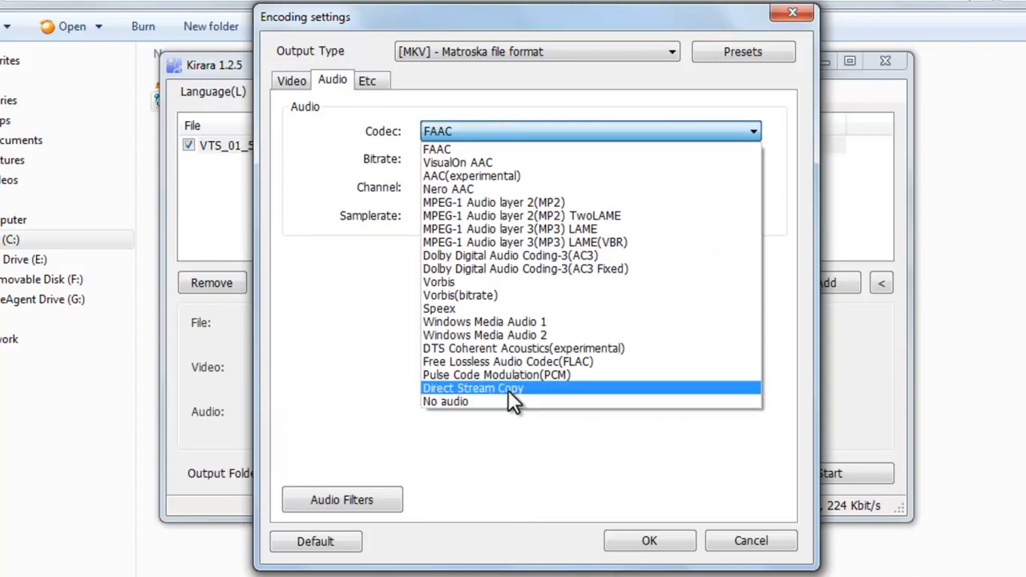
{"action": "left_click", "coordinate": [291, 79]}
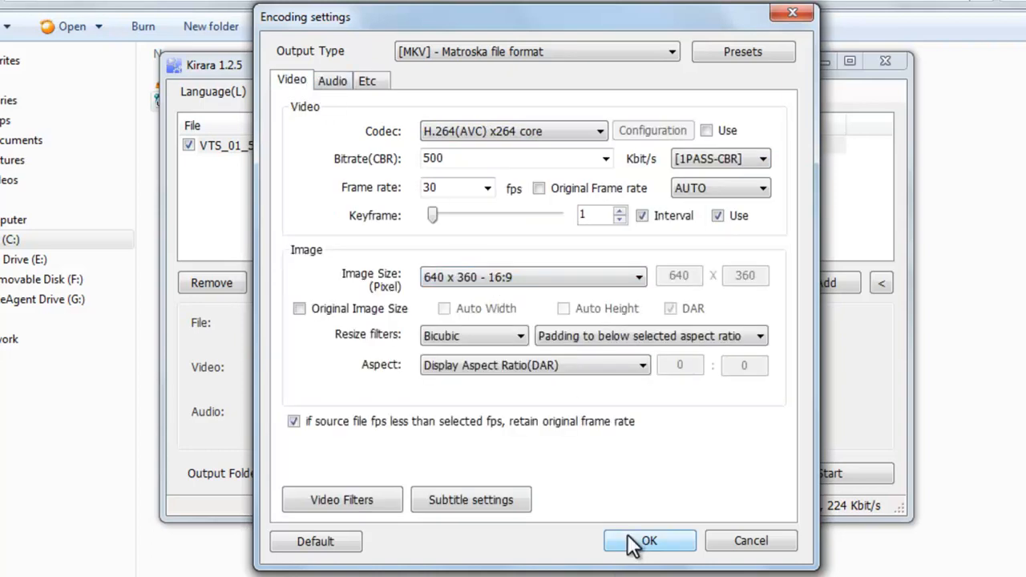
{"action": "left_click", "coordinate": [648, 541]}
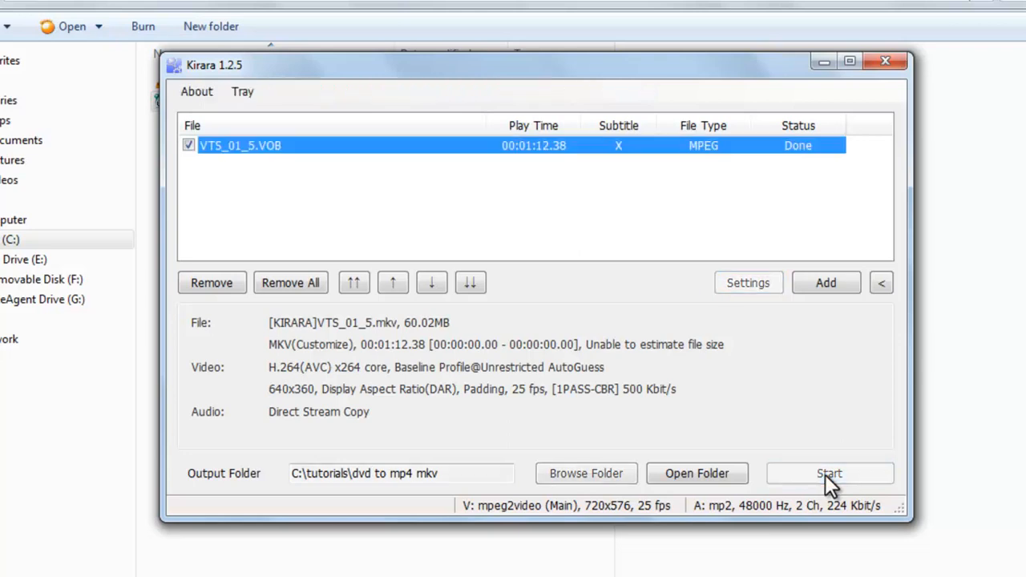
Start encoding VTS_01_5.VOB into [KIRARA]VTS_01_5.mkv.
{"action": "left_click", "coordinate": [830, 472]}
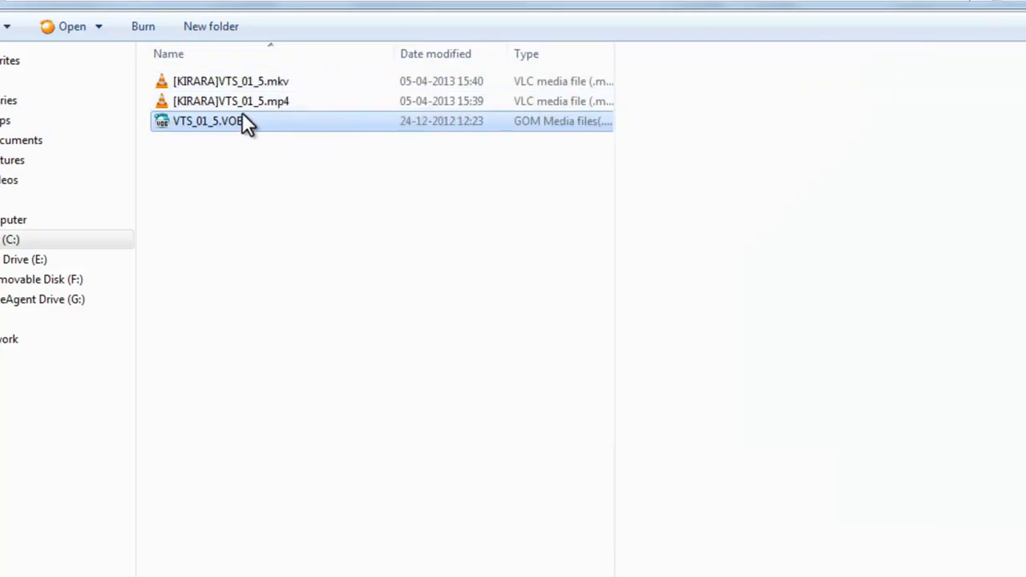
{"action": "mouse_move", "coordinate": [264, 81]}
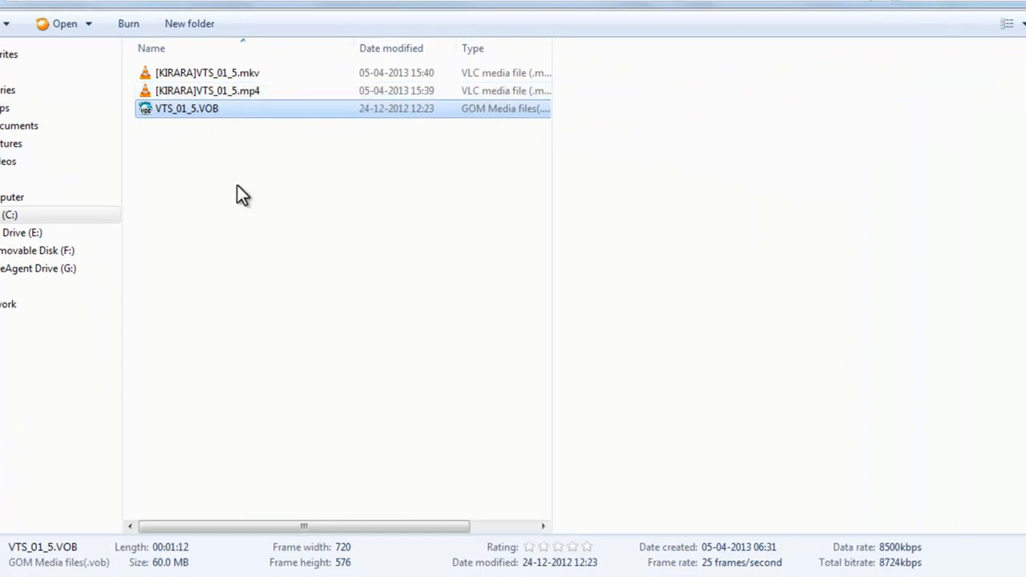
{"action": "left_click", "coordinate": [207, 90]}
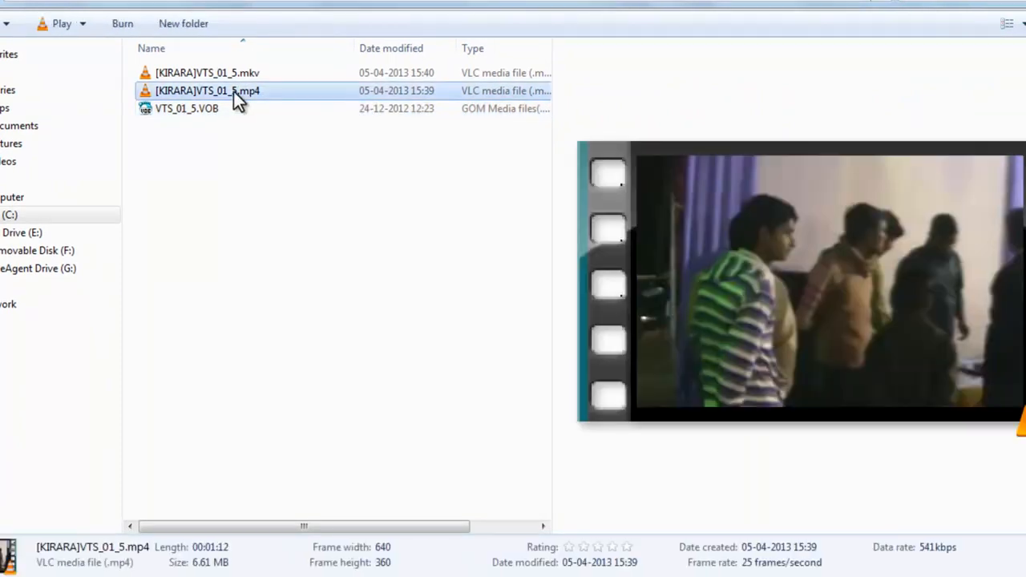
{"action": "left_click", "coordinate": [186, 108]}
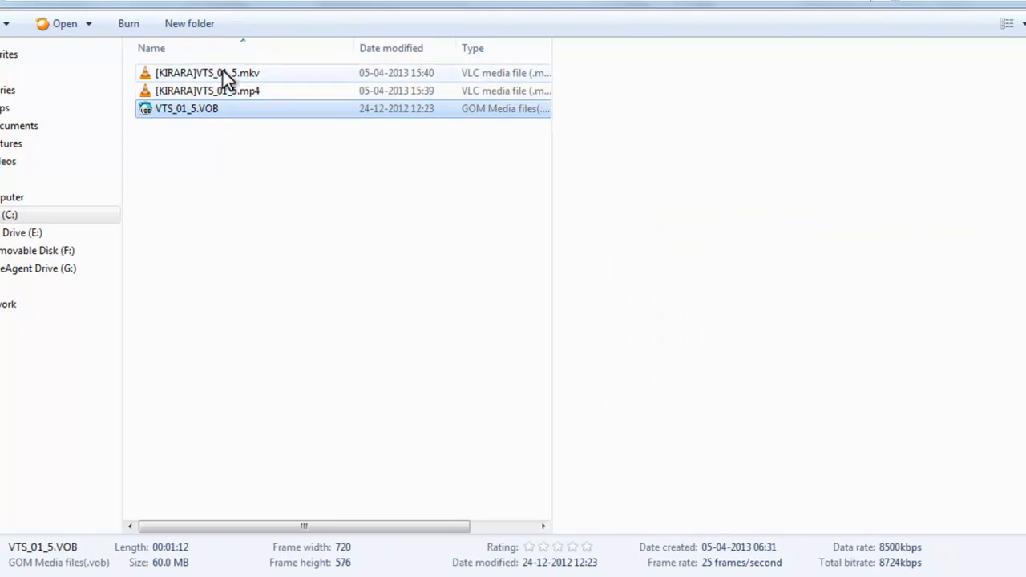
{"action": "double_click", "coordinate": [207, 73]}
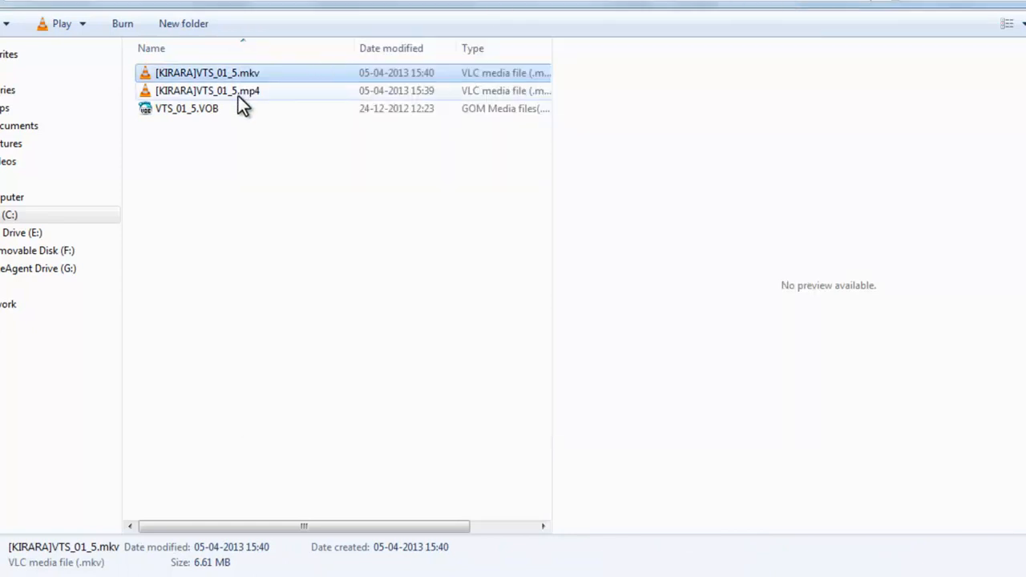
{"action": "double_click", "coordinate": [207, 90]}
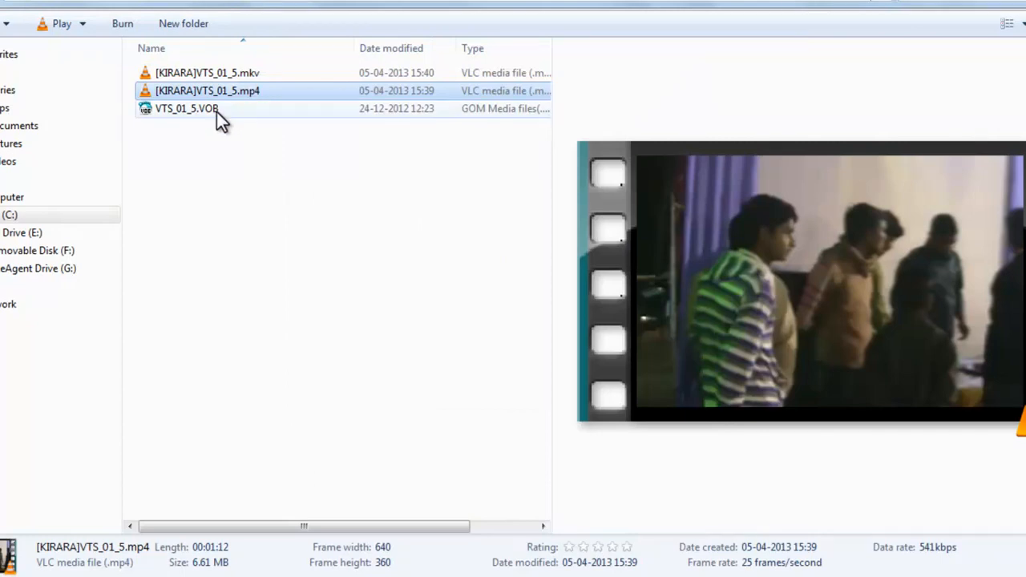
{"action": "right_click", "coordinate": [187, 108]}
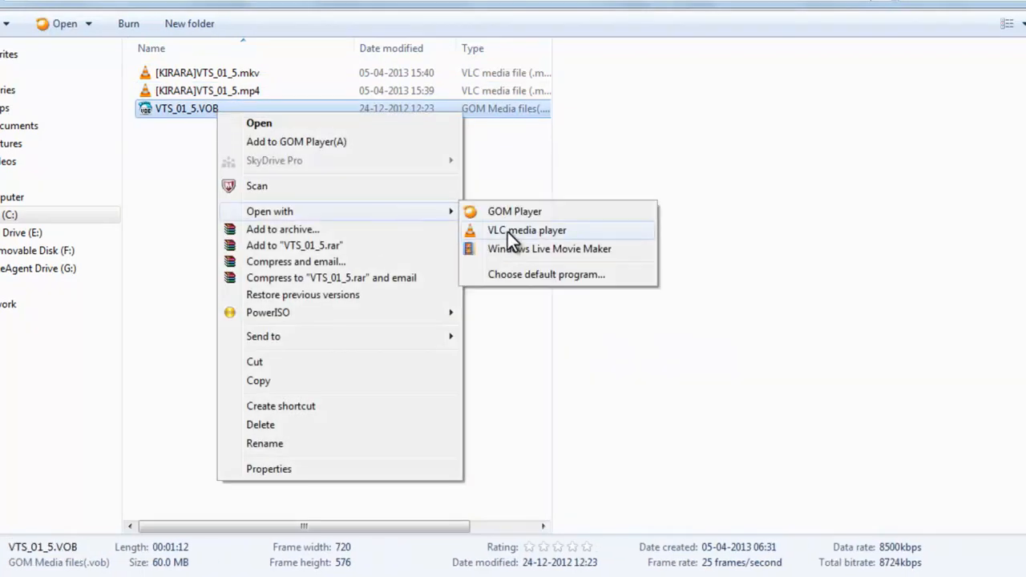
{"action": "left_click", "coordinate": [527, 230]}
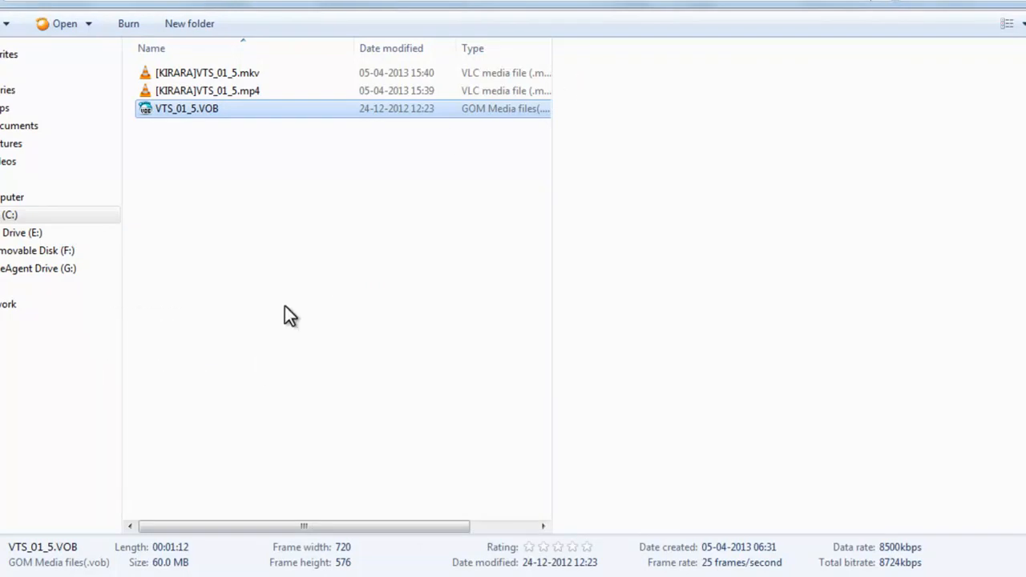
{"action": "left_click", "coordinate": [8, 573]}
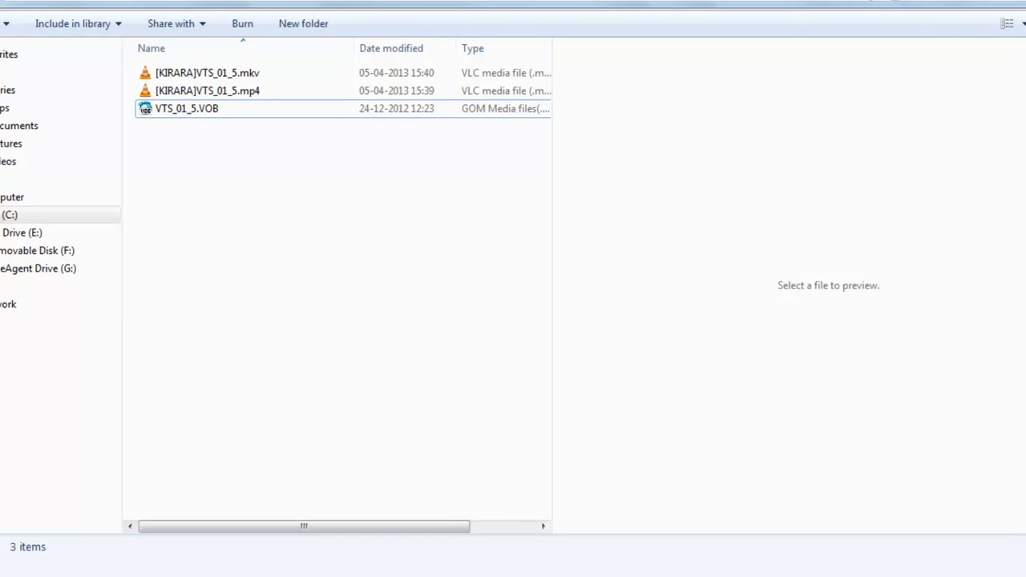
Relaunch Kirara from the Start menu to view the VOB's MPEG-2 source details.
{"action": "left_click", "coordinate": [20, 572]}
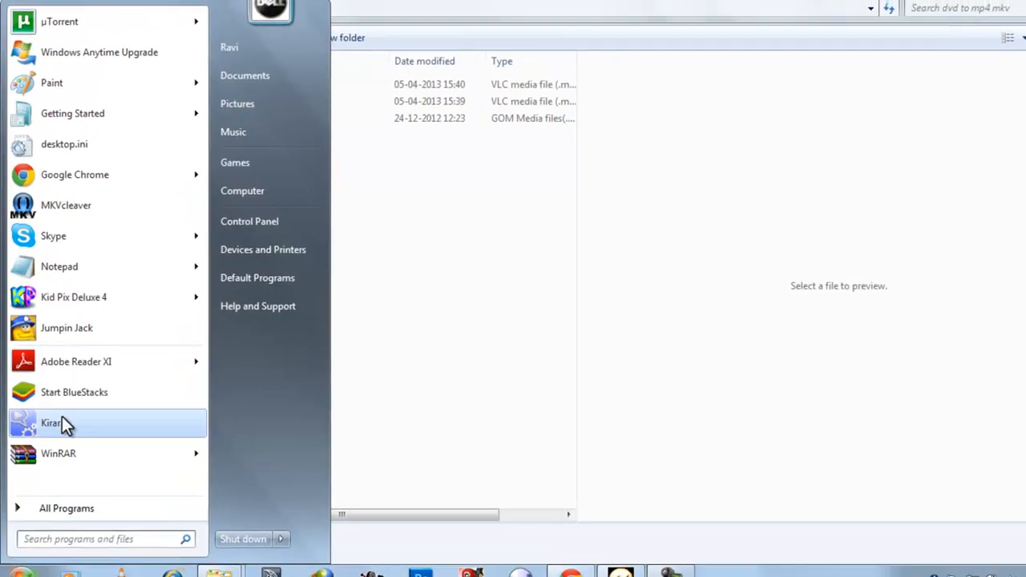
{"action": "left_click", "coordinate": [52, 422]}
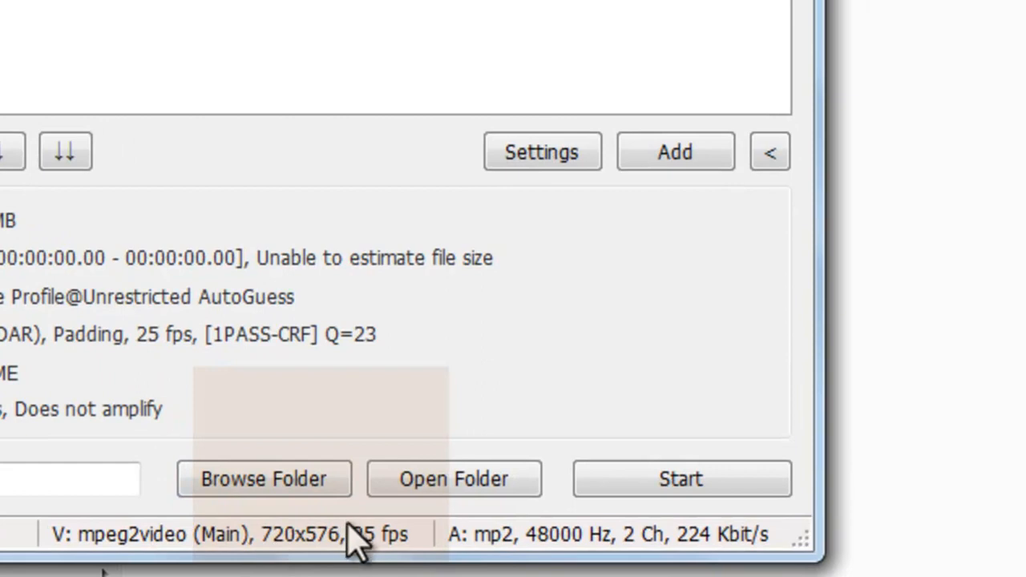
{"action": "mouse_move", "coordinate": [333, 549]}
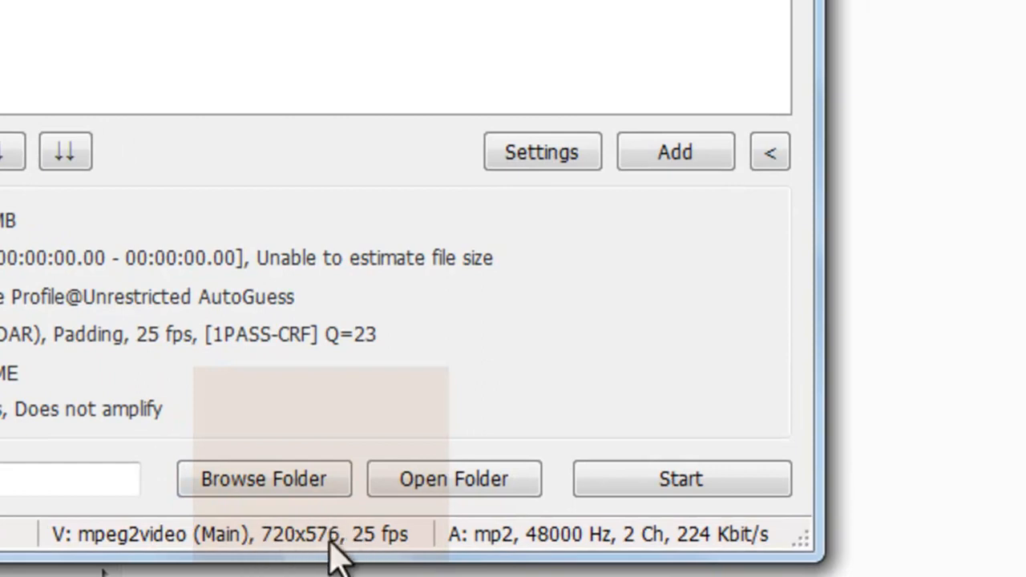
{"action": "mouse_move", "coordinate": [542, 151]}
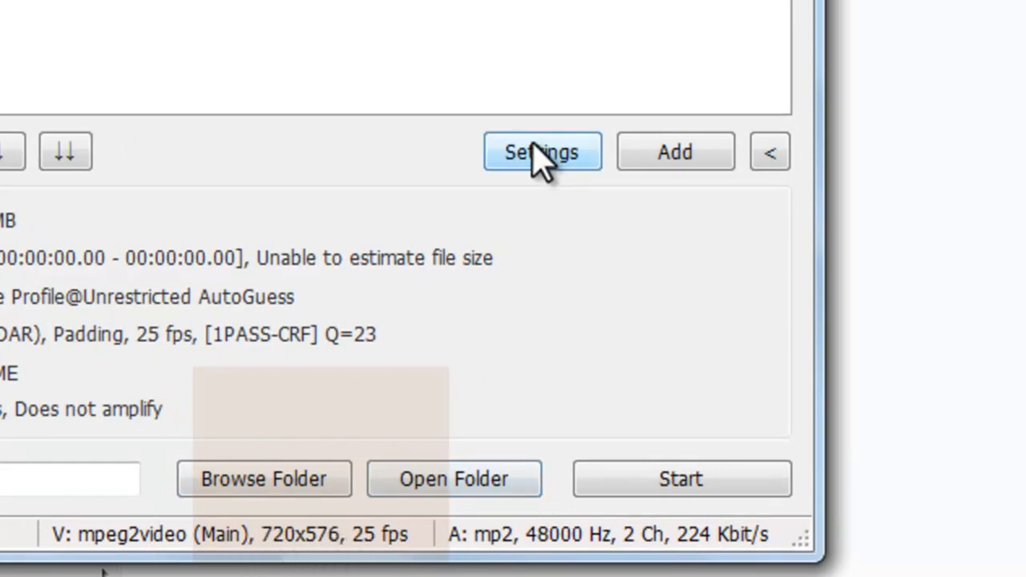
{"action": "mouse_move", "coordinate": [613, 165]}
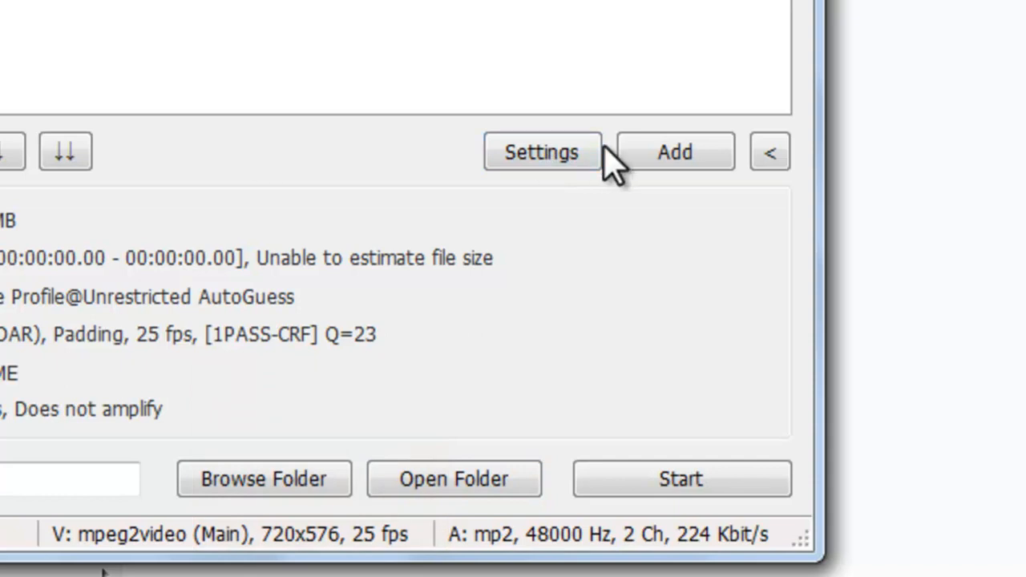
Choose a customized 720x576 image size for the AVI's H.264 video.
{"action": "left_click", "coordinate": [541, 152]}
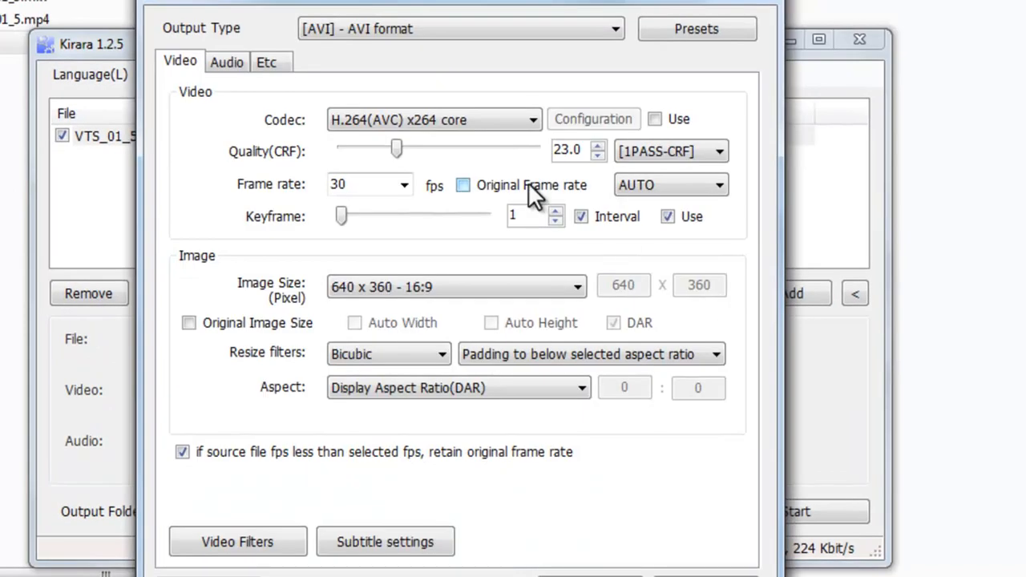
{"action": "left_click", "coordinate": [575, 287]}
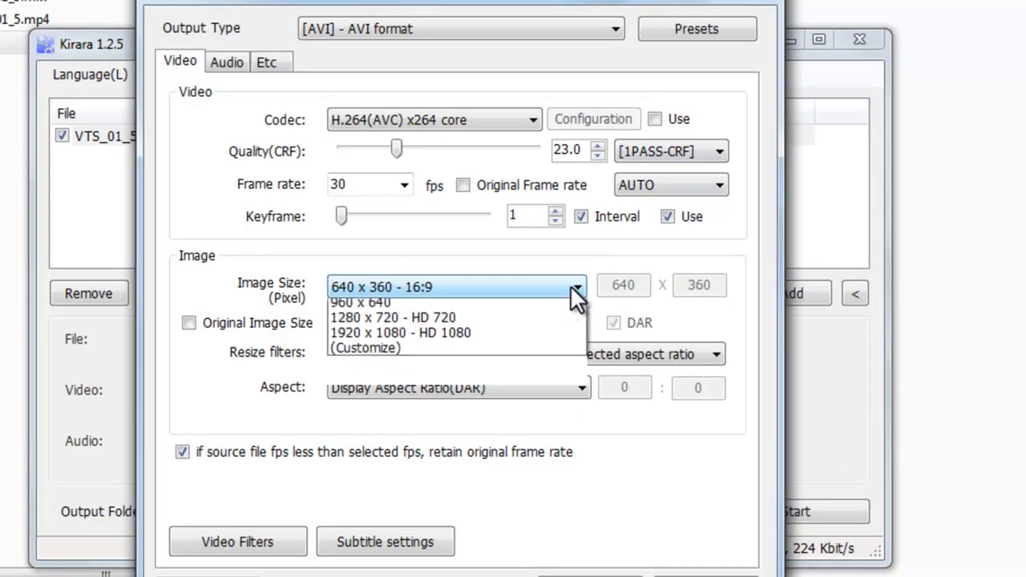
{"action": "left_click", "coordinate": [572, 287]}
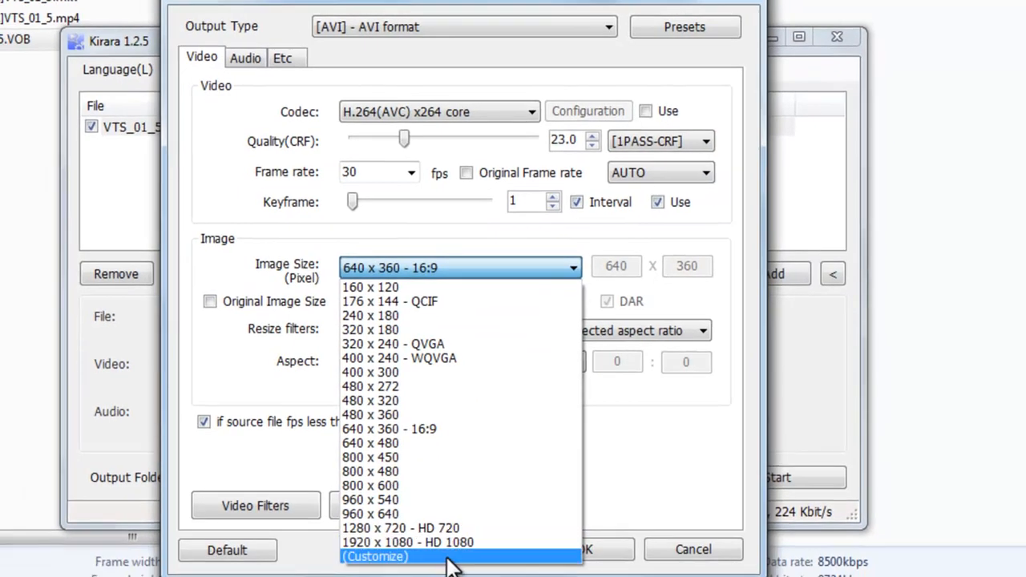
{"action": "left_click", "coordinate": [373, 556]}
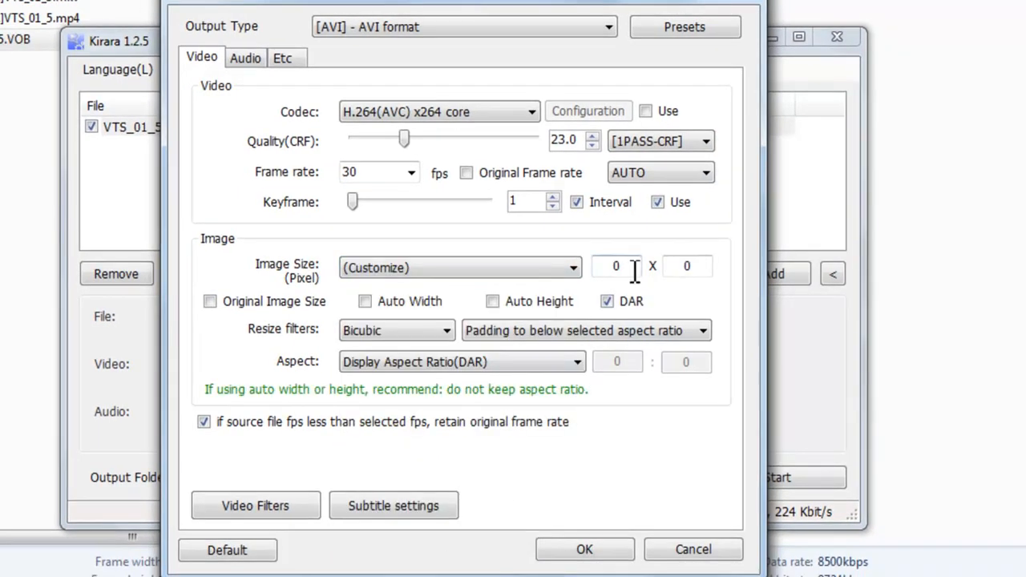
{"action": "left_click", "coordinate": [616, 265]}
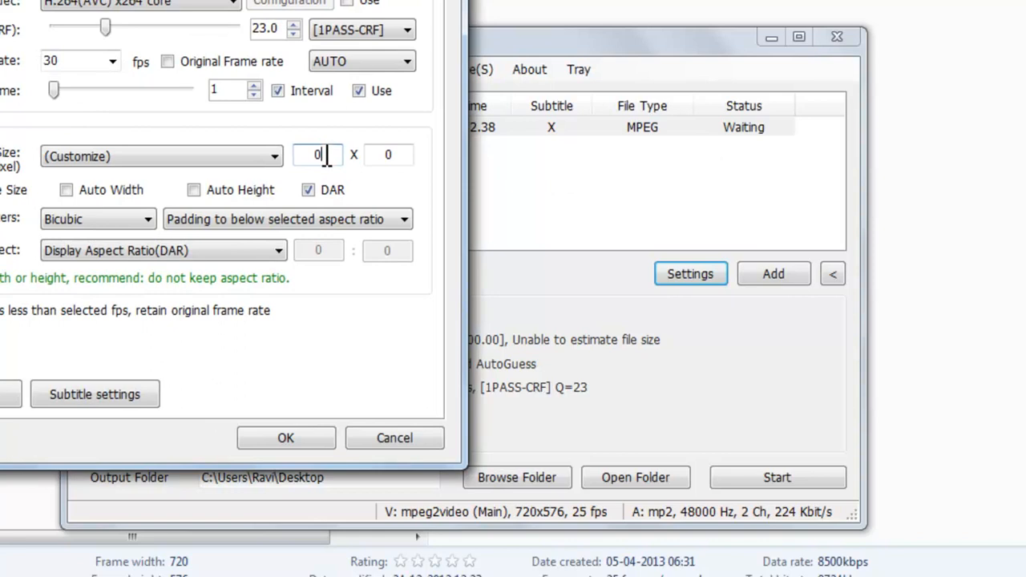
{"action": "type", "text": "72"}
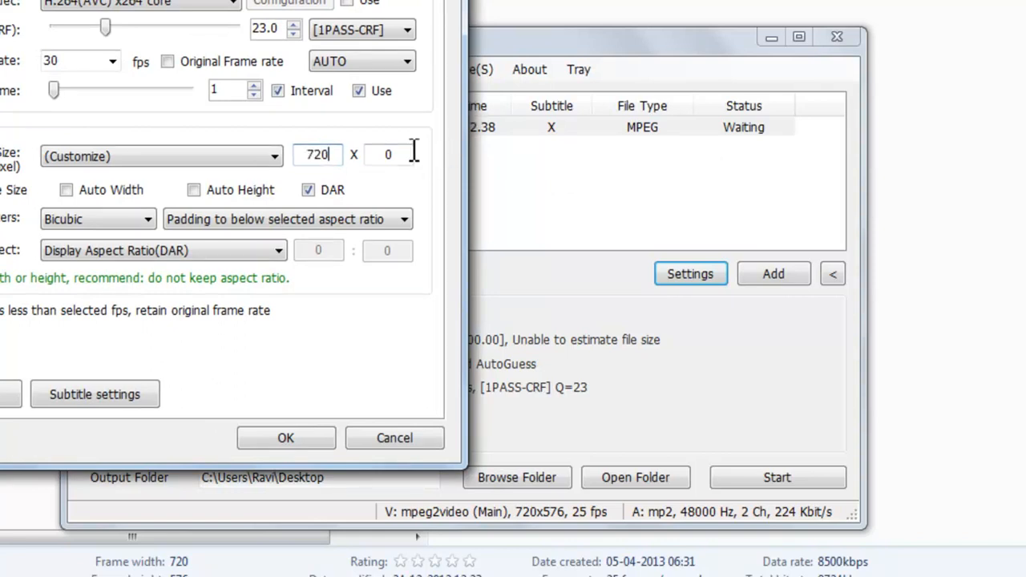
{"action": "left_click", "coordinate": [388, 154]}
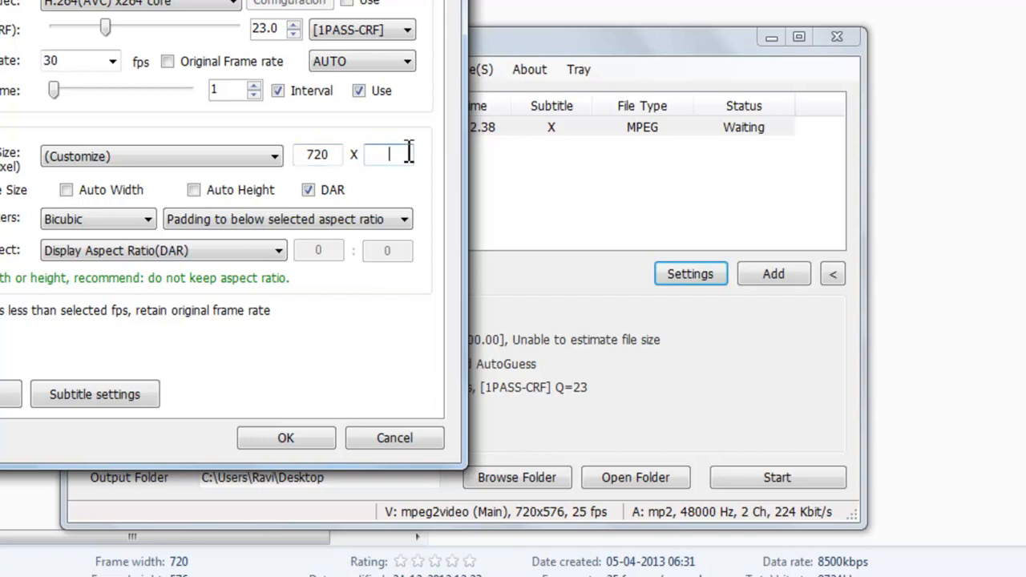
{"action": "type", "text": "576"}
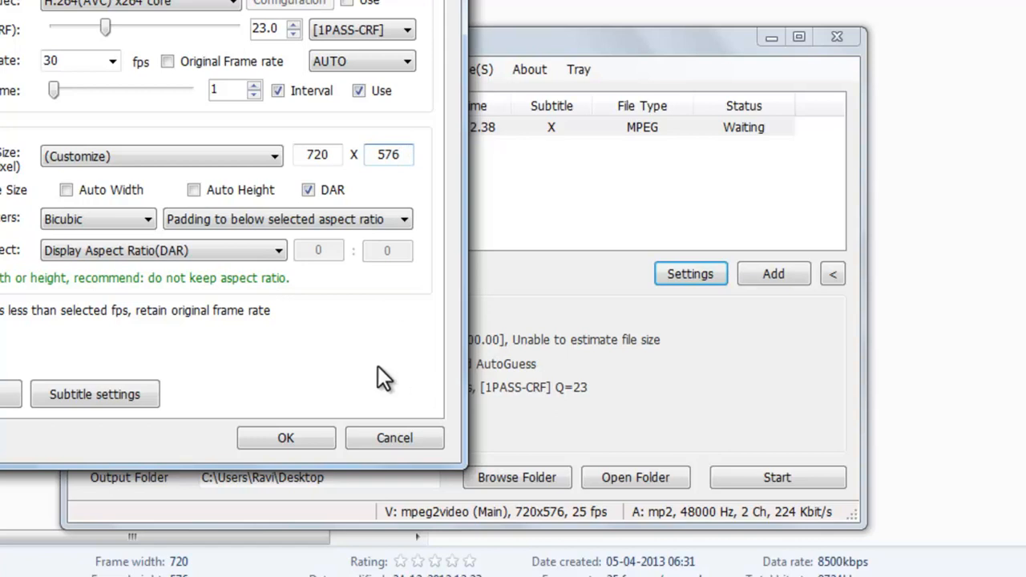
{"action": "left_click", "coordinate": [285, 437]}
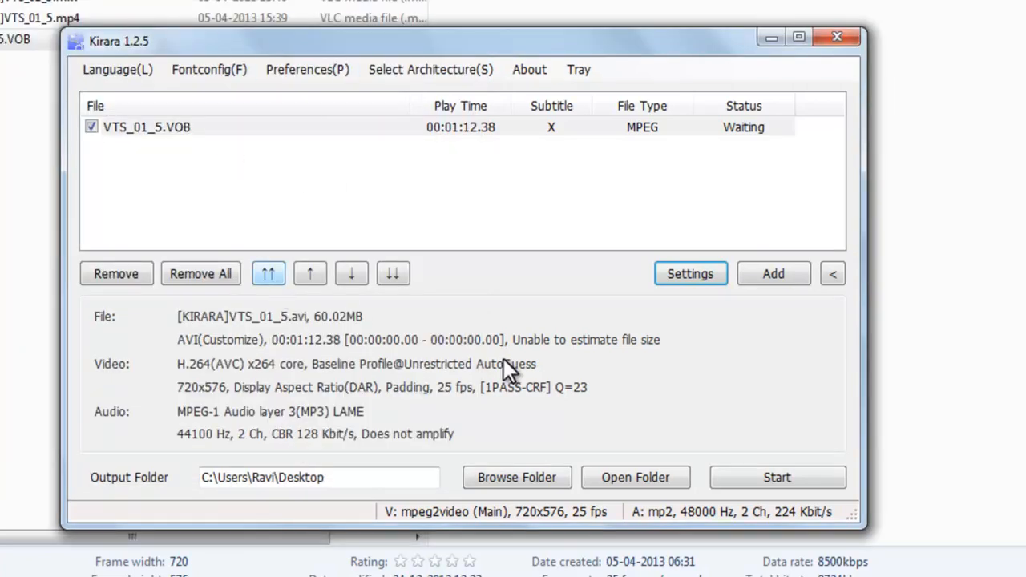
{"action": "mouse_move", "coordinate": [637, 273]}
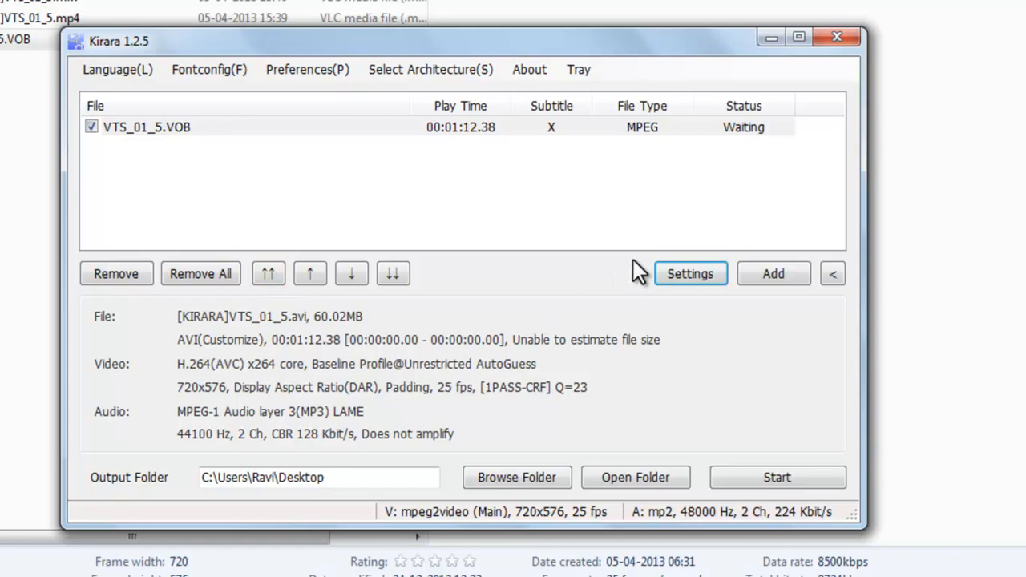
Switch the AVI job's audio codec from MP3 to Direct Stream Copy.
{"action": "left_click", "coordinate": [689, 274]}
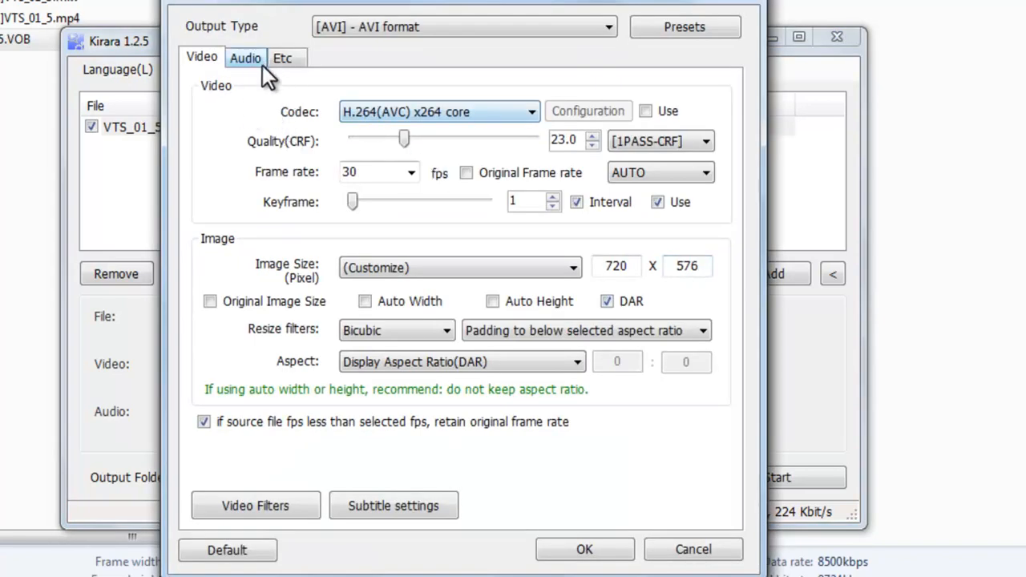
{"action": "left_click", "coordinate": [245, 58]}
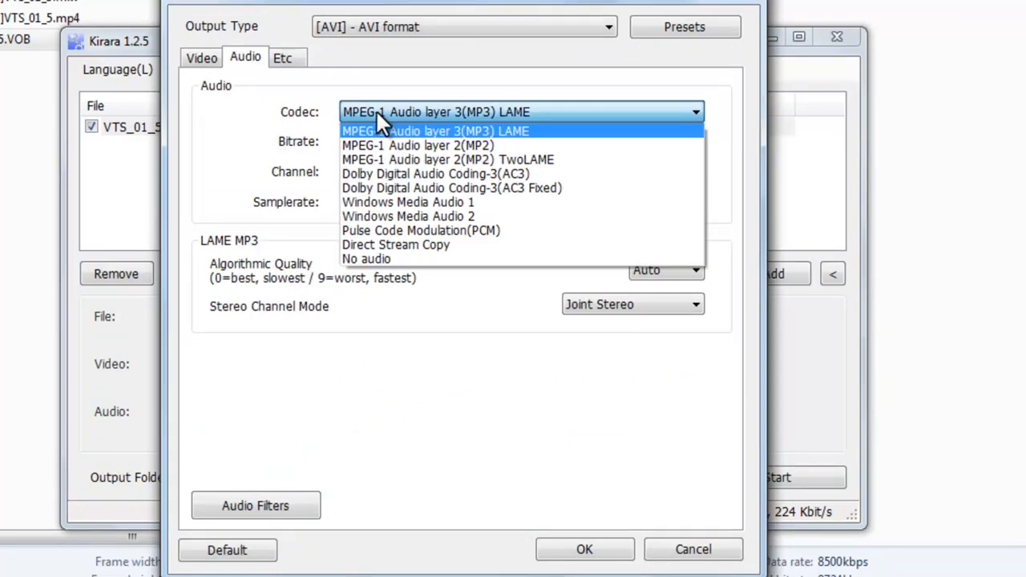
{"action": "left_click", "coordinate": [395, 245]}
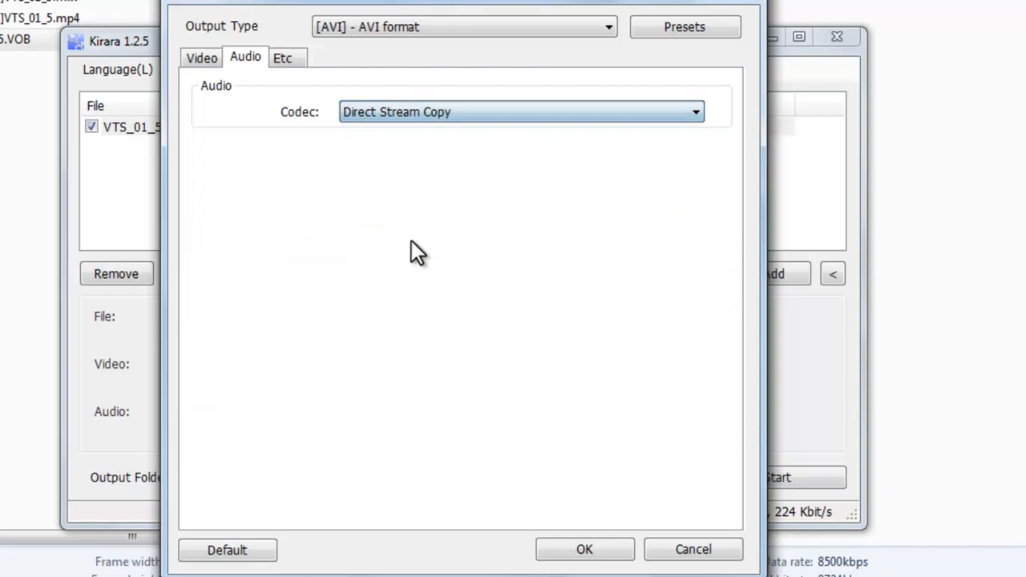
{"action": "left_click", "coordinate": [583, 549]}
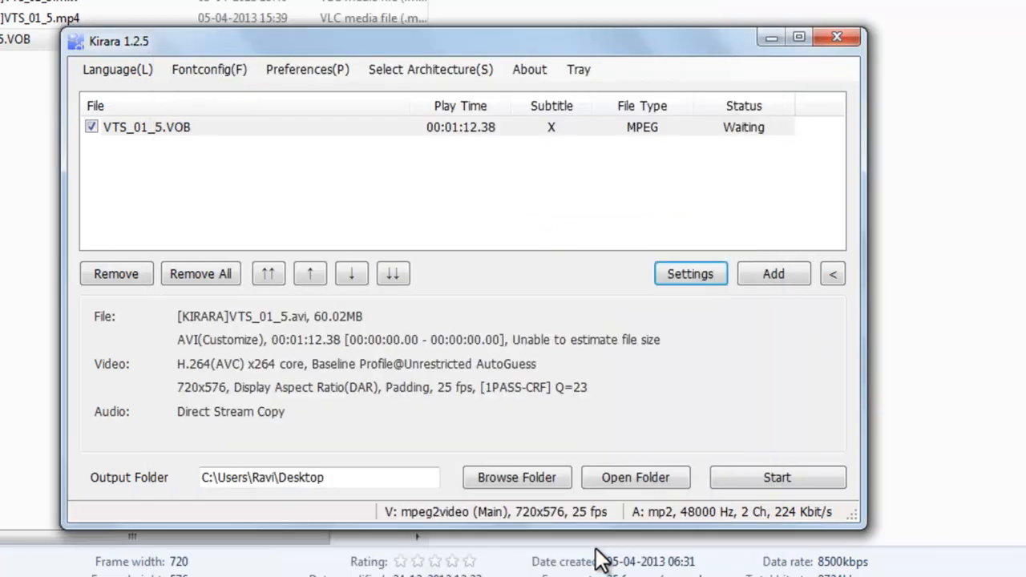
Start the AVI encode of VTS_01_5.VOB and wait for the Done status.
{"action": "left_click", "coordinate": [147, 127]}
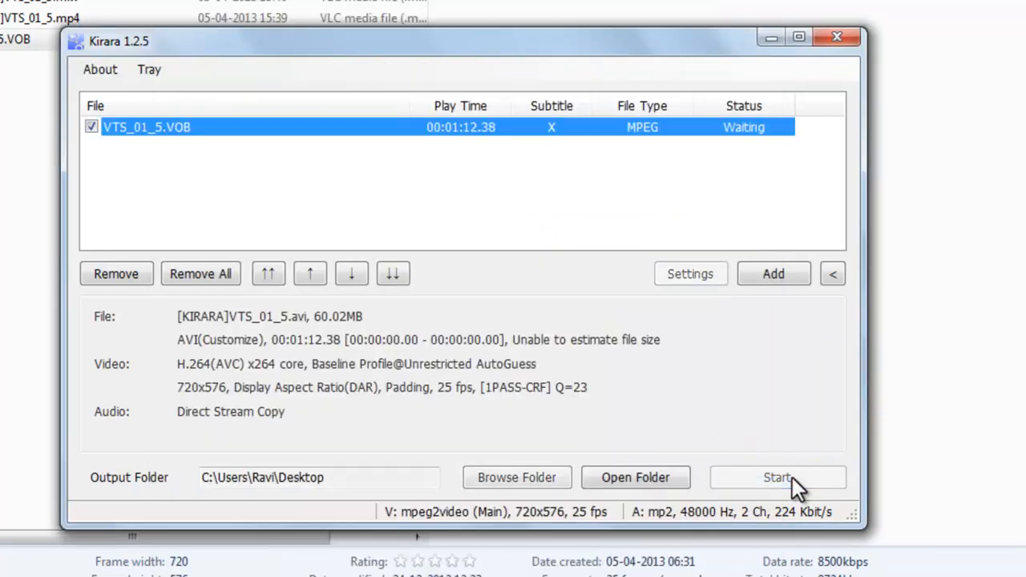
{"action": "left_click", "coordinate": [776, 477]}
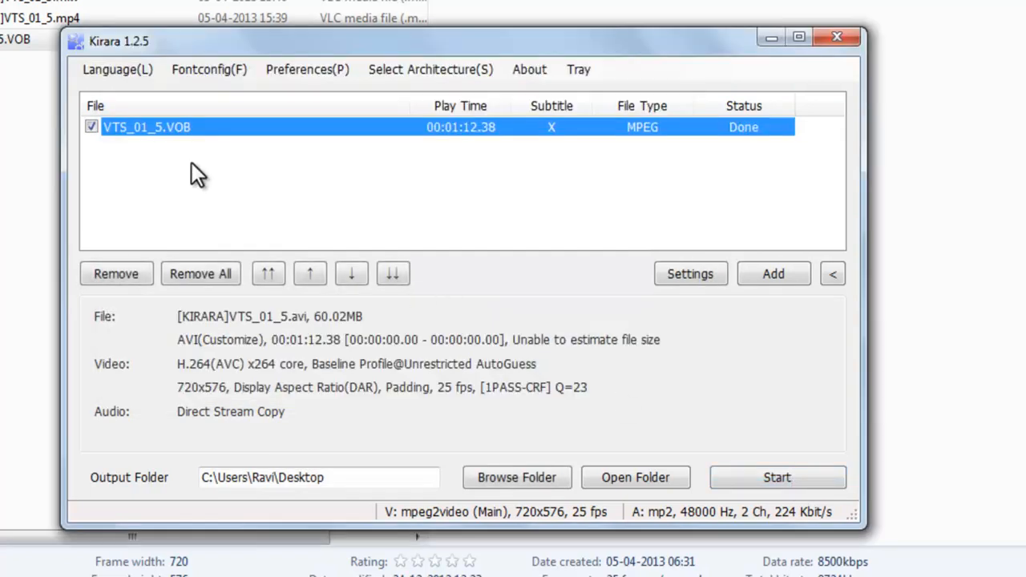
{"action": "mouse_move", "coordinate": [489, 465]}
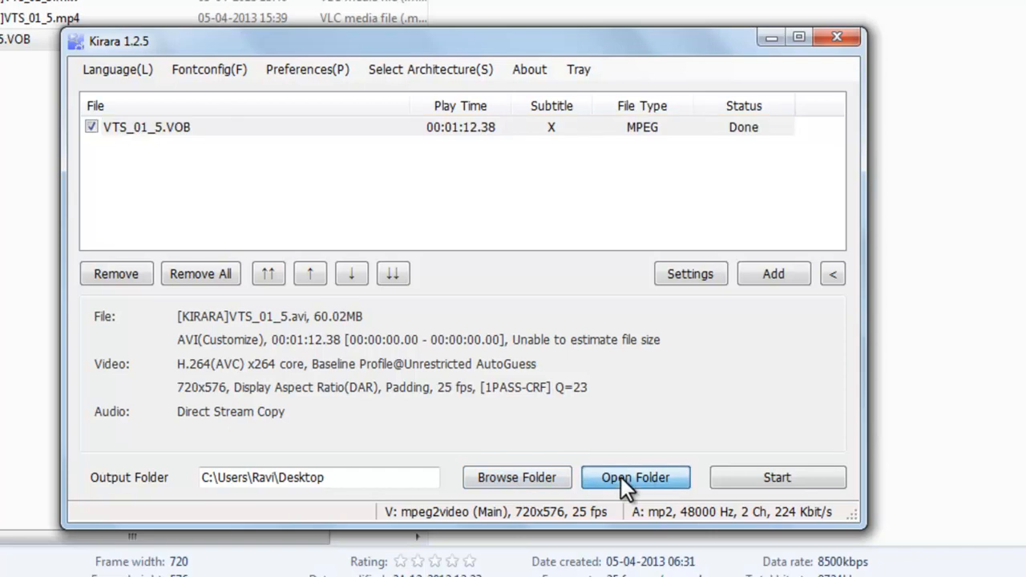
Preview [KIRARA]VTS_01_5.avi from the Desktop in VLC, then close VLC and Kirara.
{"action": "left_click", "coordinate": [636, 476]}
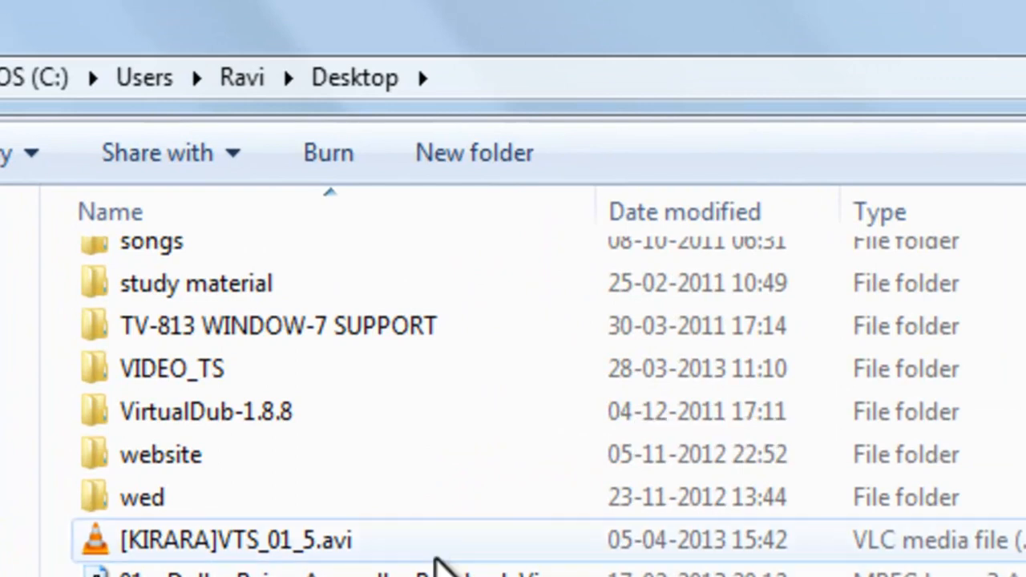
{"action": "double_click", "coordinate": [235, 539]}
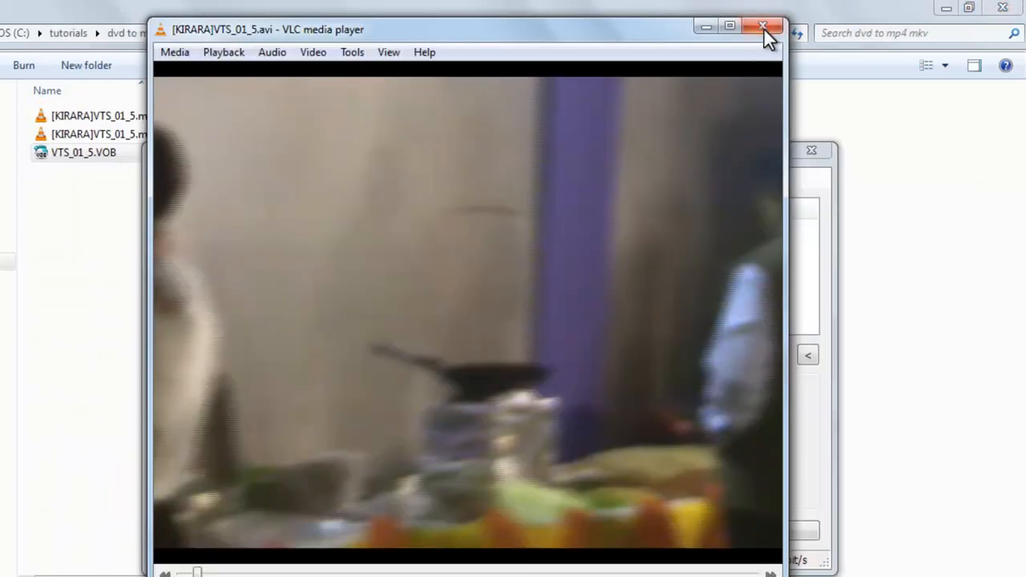
{"action": "left_click", "coordinate": [762, 26]}
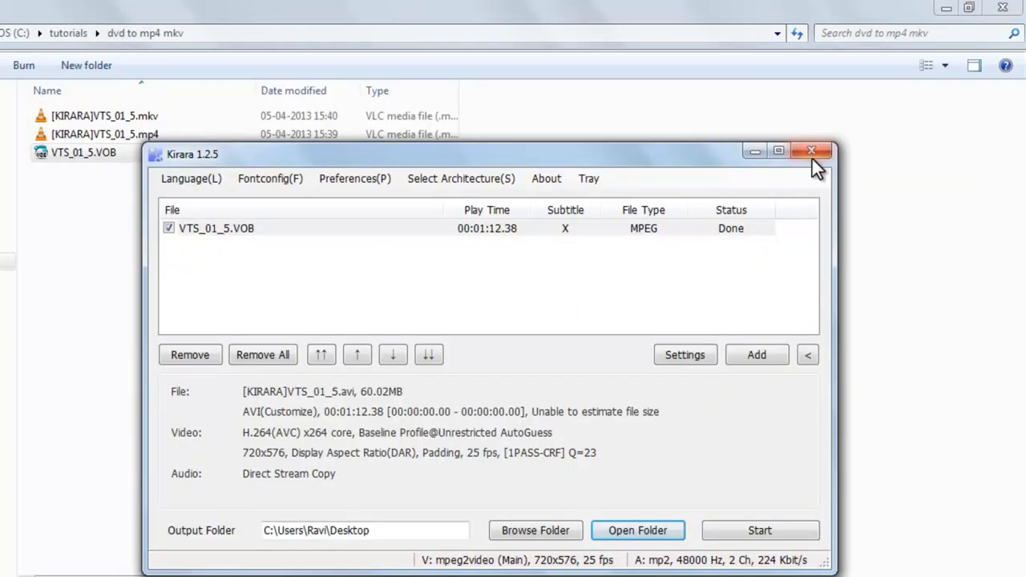
{"action": "left_click", "coordinate": [810, 150]}
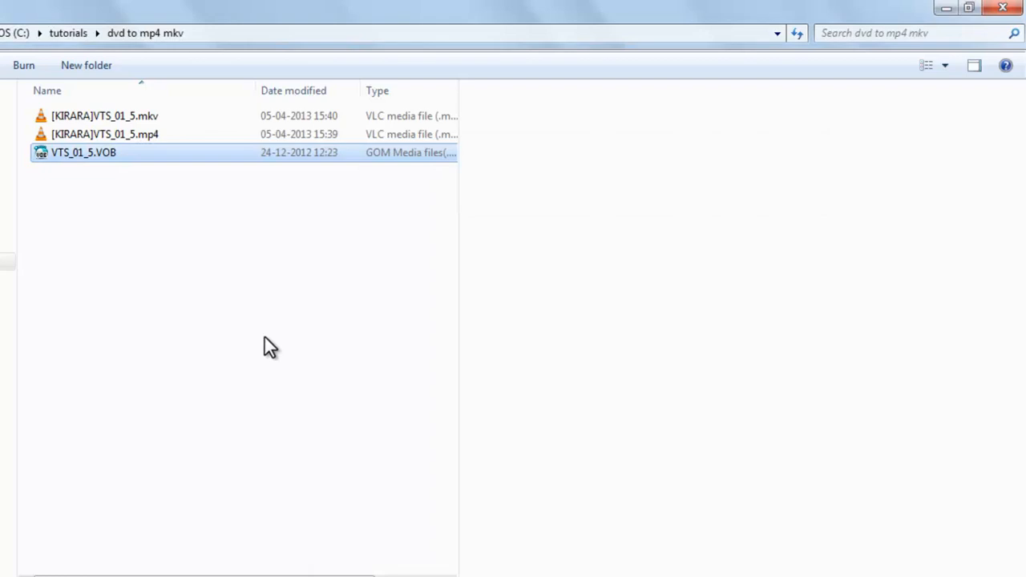